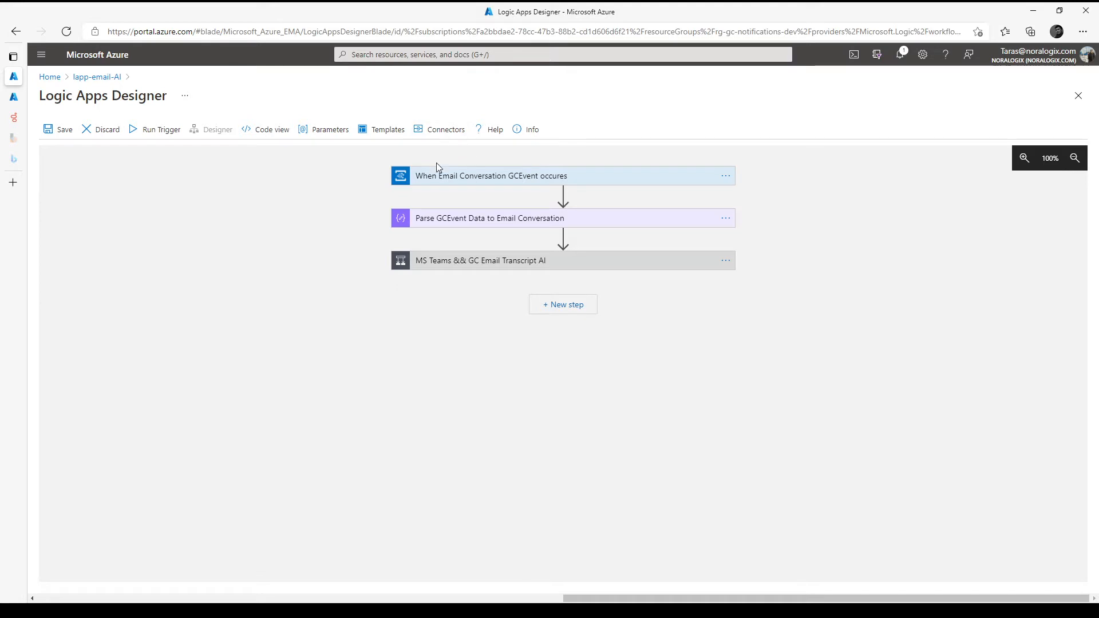
# Peek at the Parse GCEvent Data step, then expand the transcript condition showing its WrapupId check and branches.
pyautogui.click(491, 176)
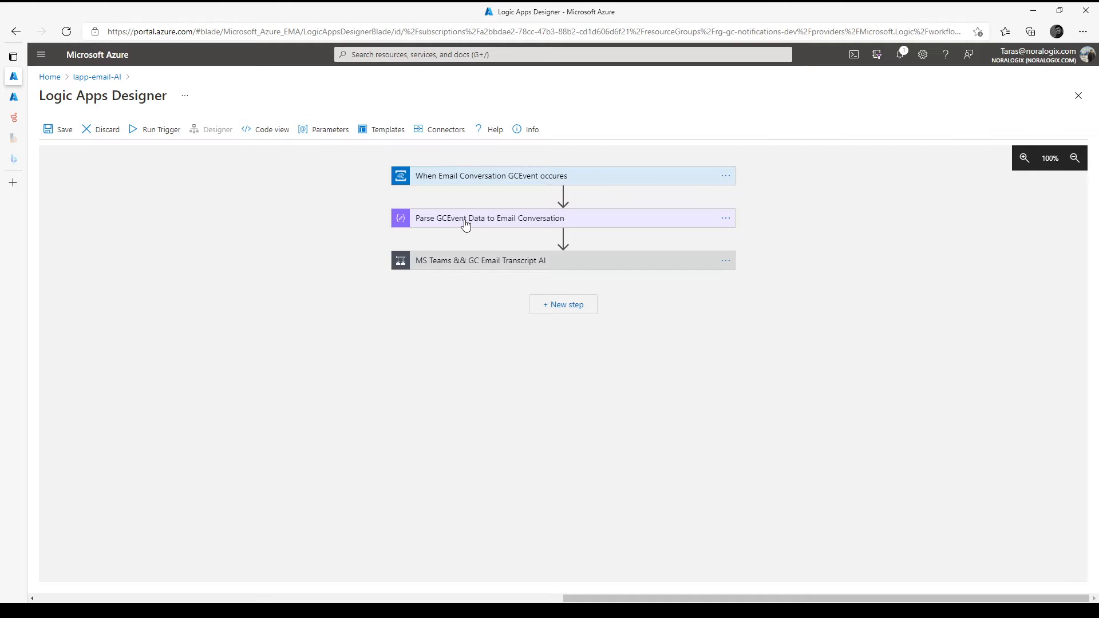
pyautogui.click(488, 217)
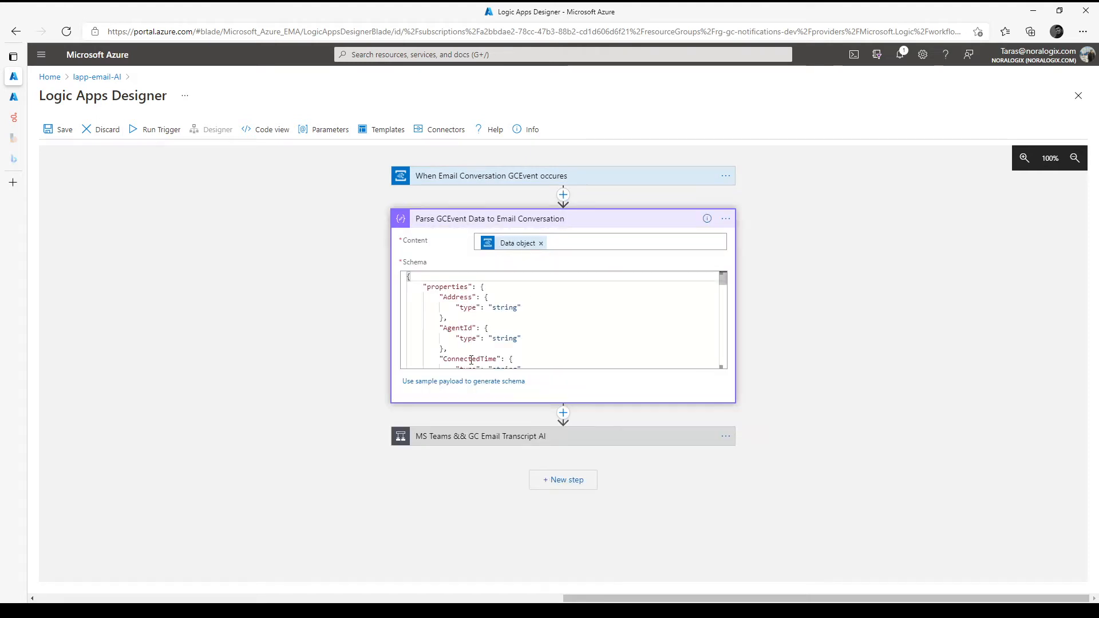
pyautogui.click(489, 217)
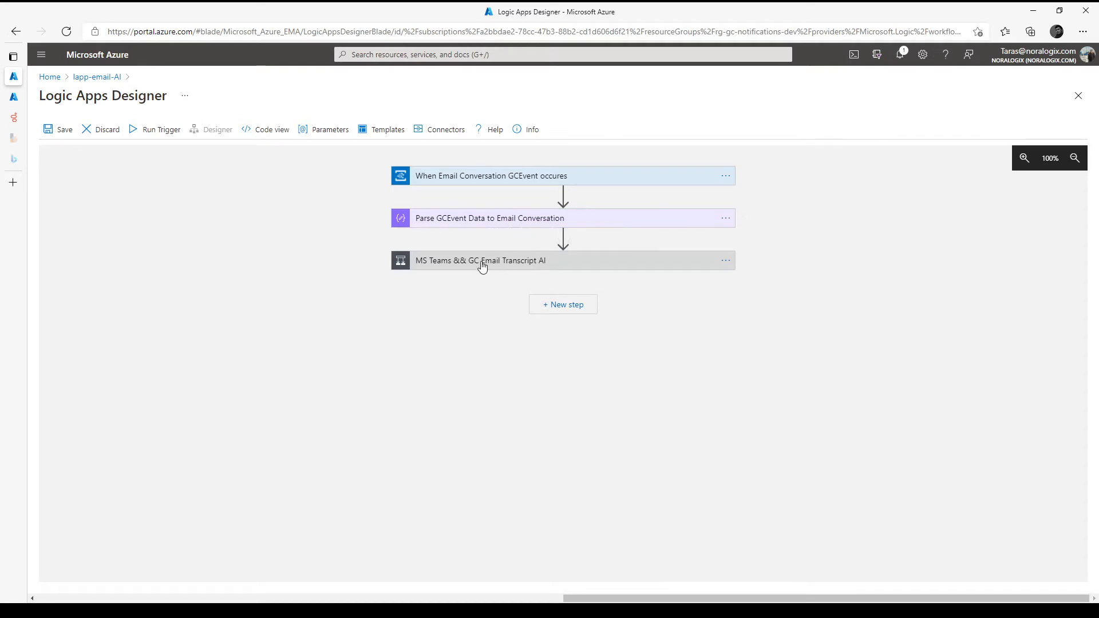
pyautogui.click(479, 260)
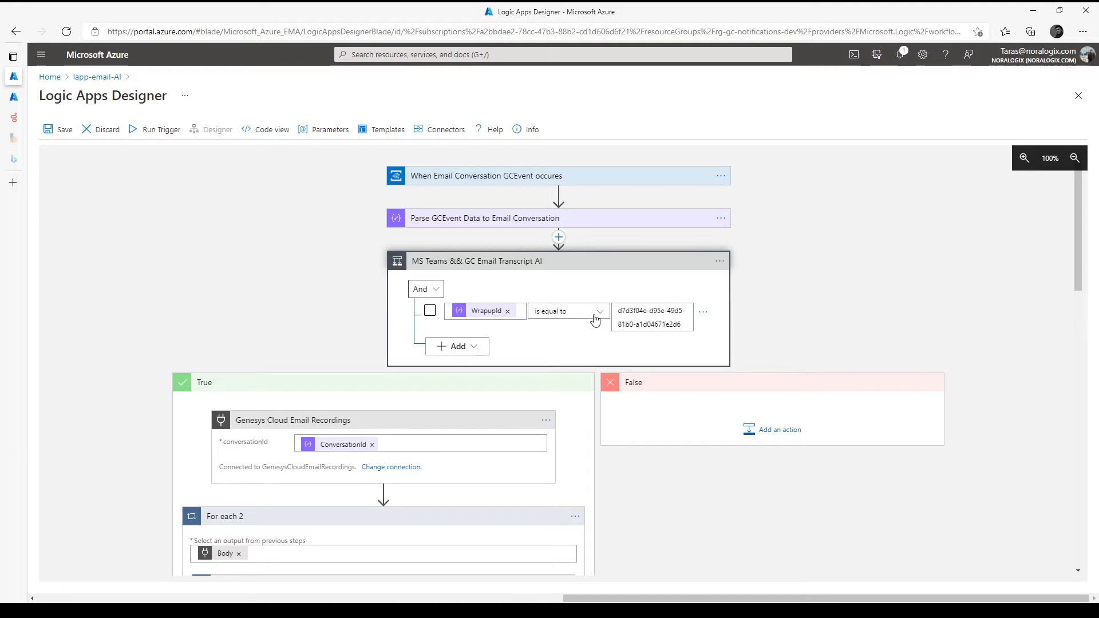
pyautogui.moveTo(376, 410)
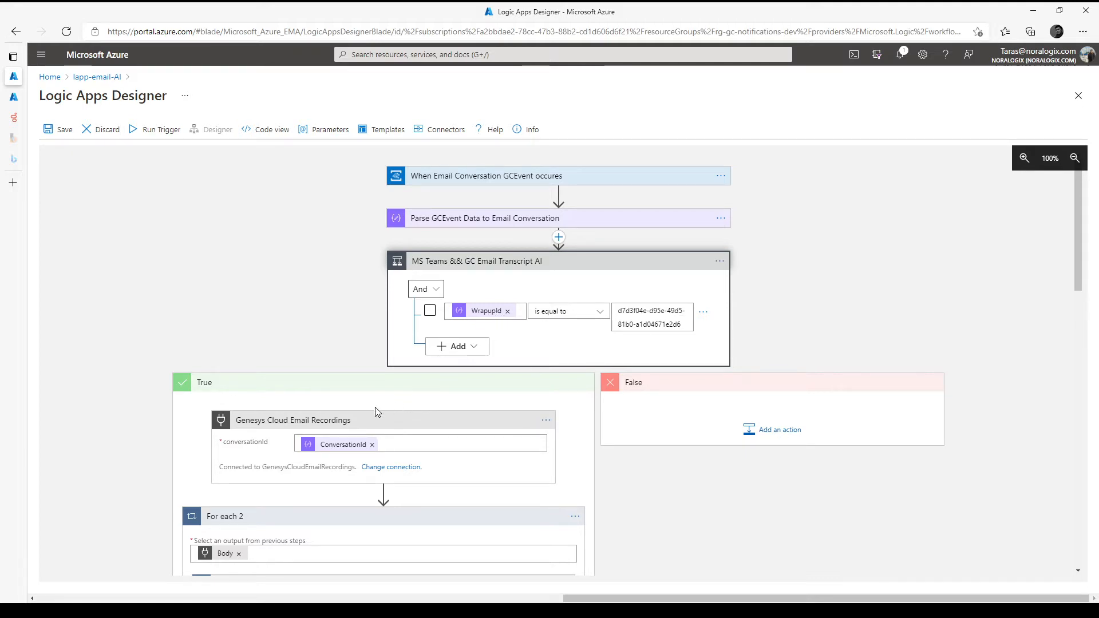
pyautogui.moveTo(263, 435)
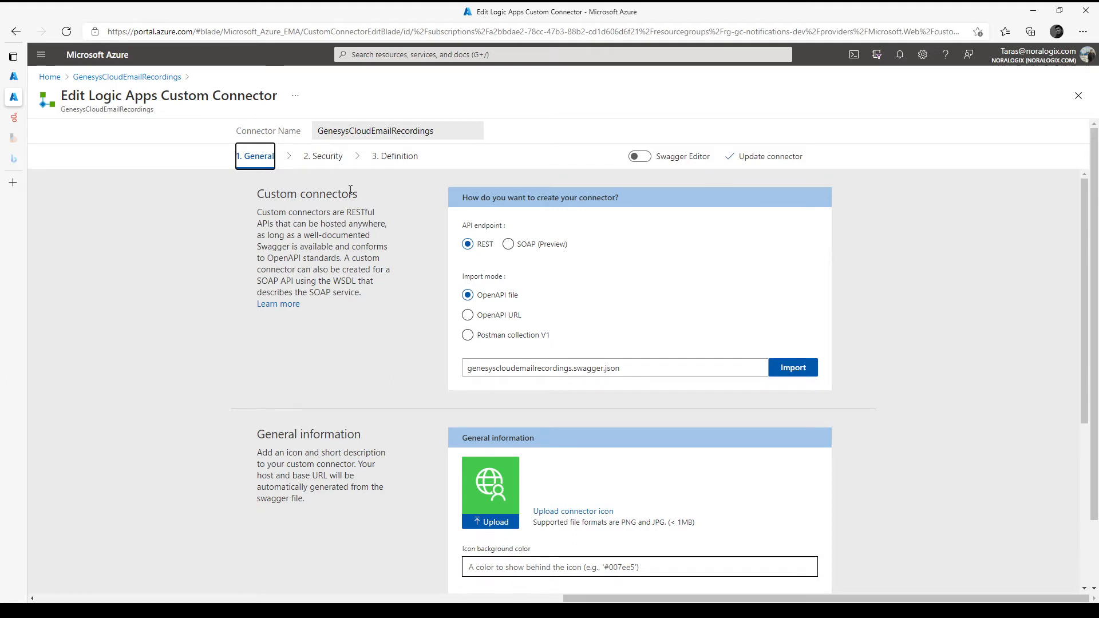
# Review the GenesysCloudEmailRecordings connector's General settings, then show its OAuth 2.0 Security settings.
pyautogui.scroll(-3)
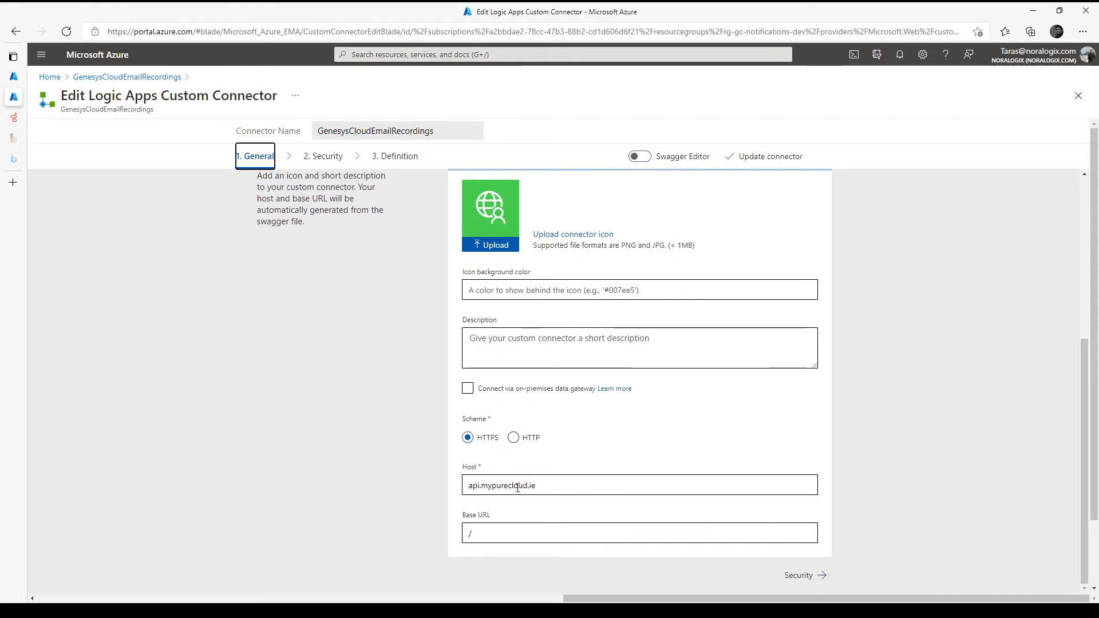
pyautogui.scroll(-3)
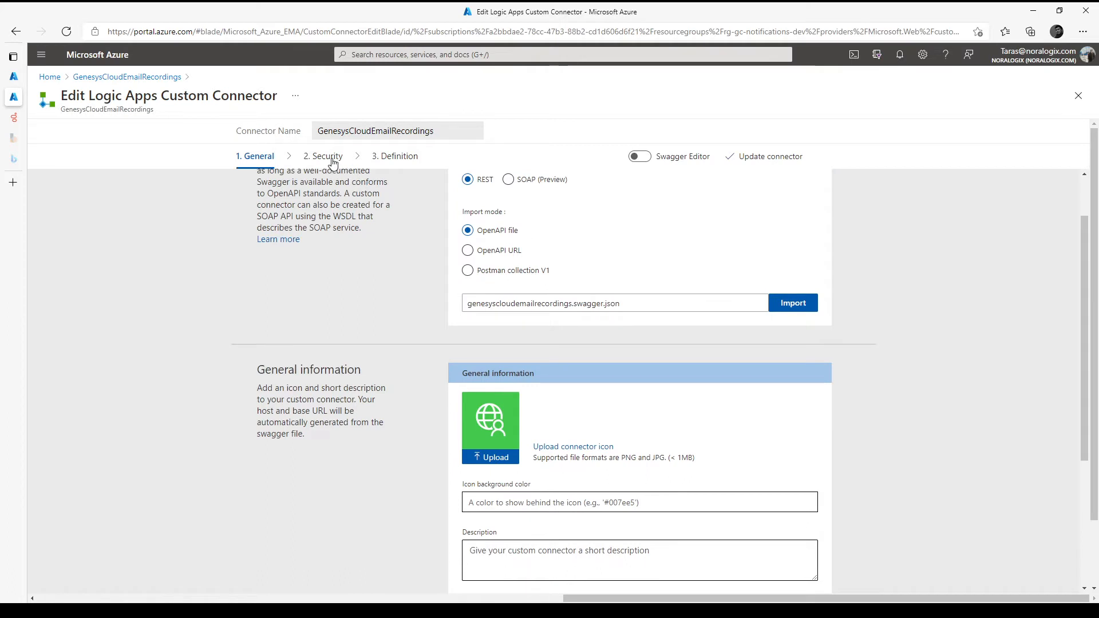
pyautogui.click(328, 155)
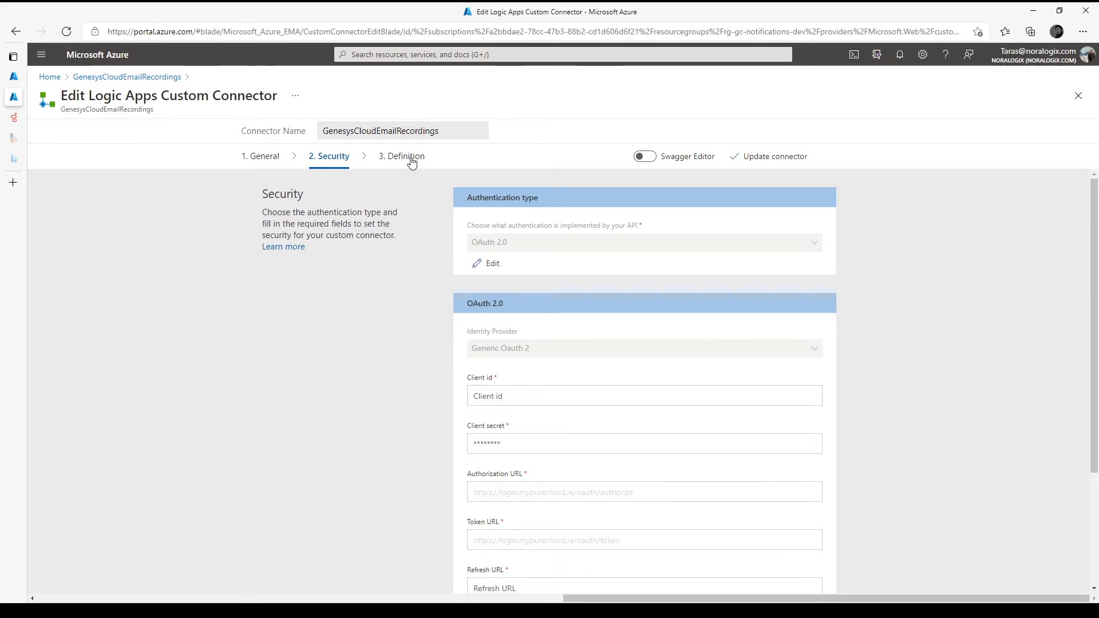
# Review the GCEmailRecordings definition: GET recordings URL, conversationId path parameter and Response section.
pyautogui.click(401, 155)
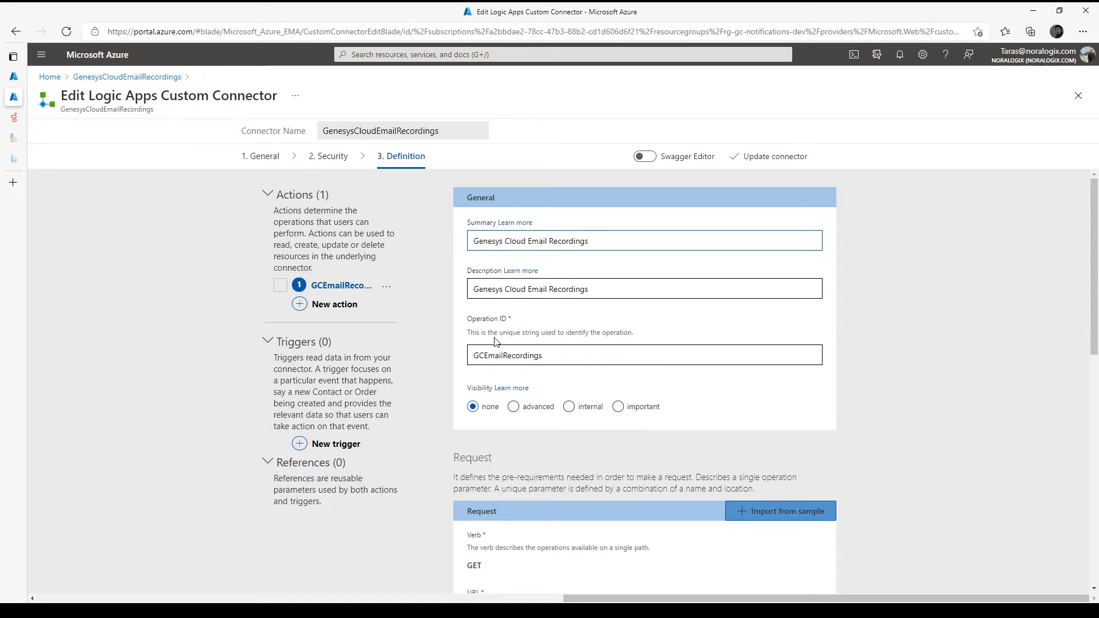
pyautogui.scroll(-3)
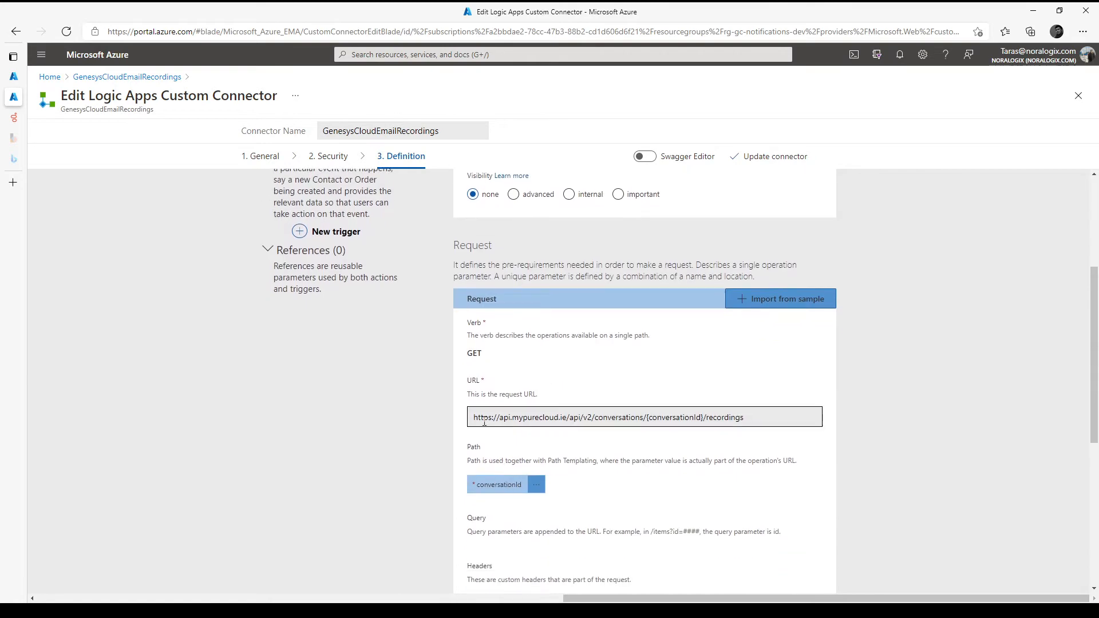
pyautogui.click(498, 484)
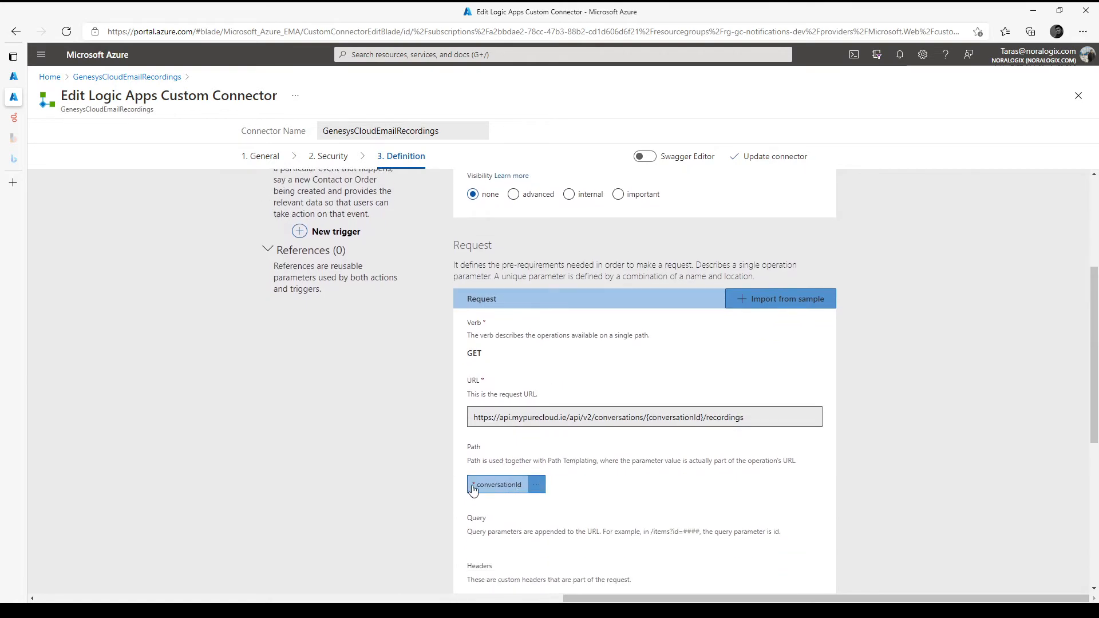
pyautogui.scroll(-3)
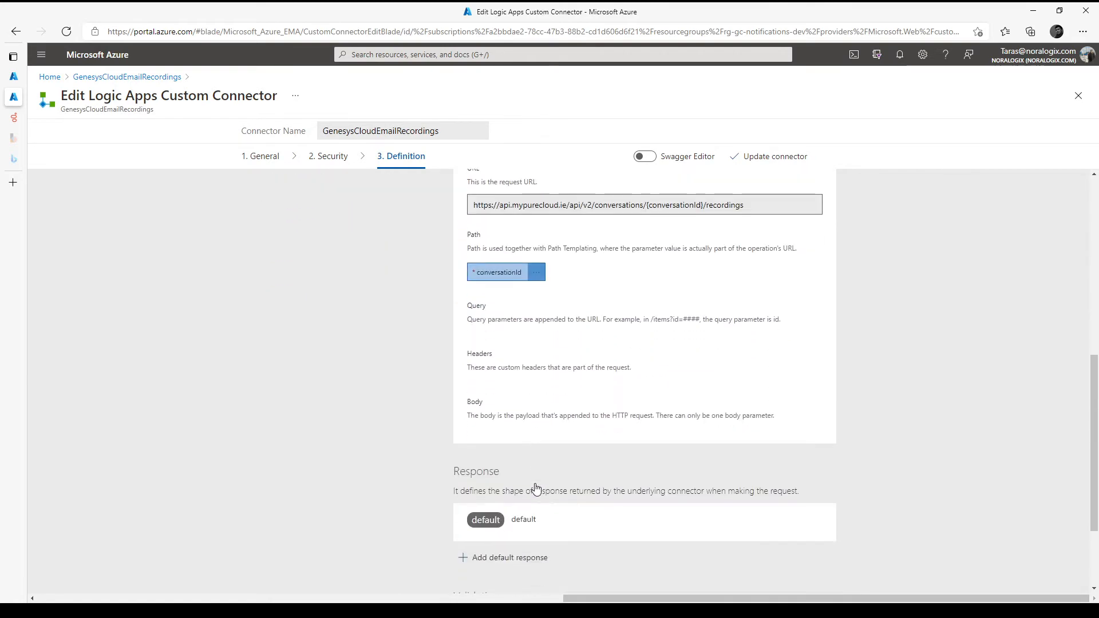
pyautogui.scroll(-3)
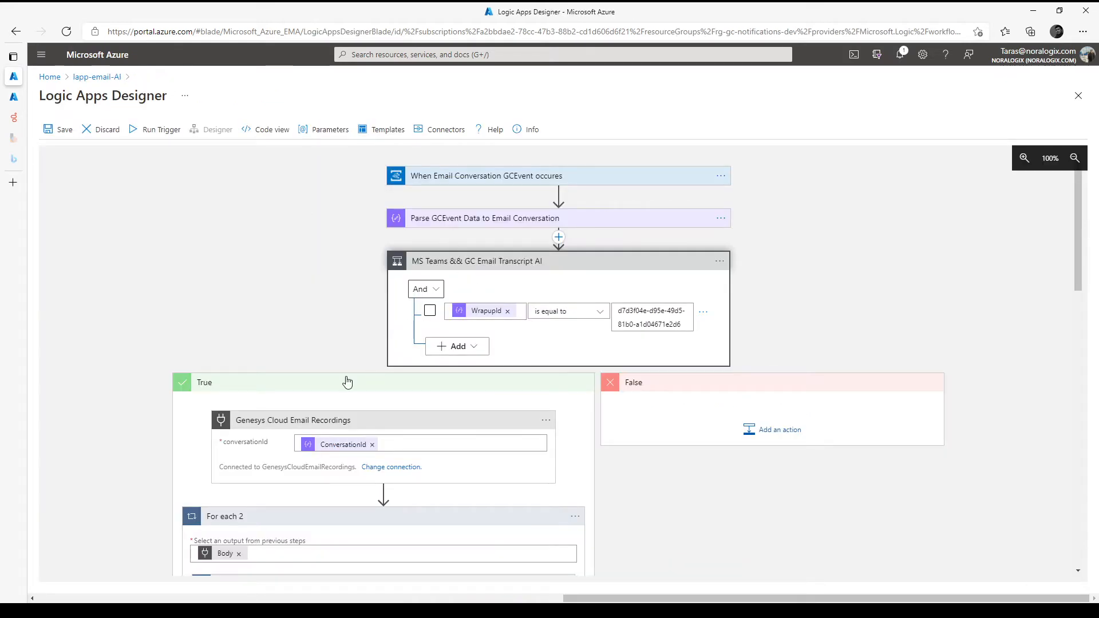
pyautogui.scroll(-3)
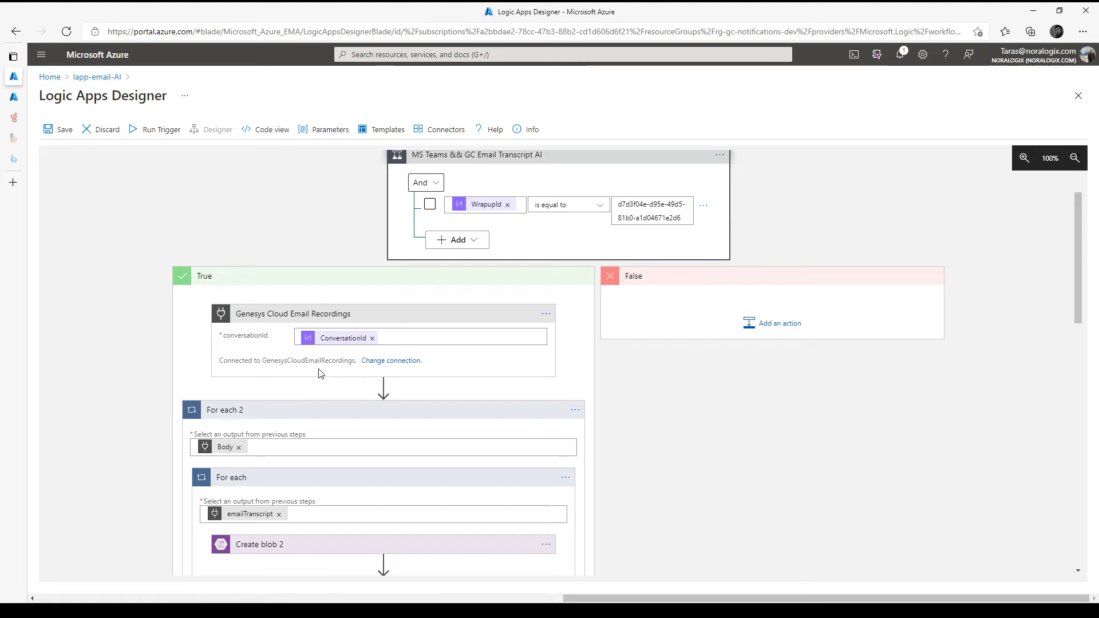
pyautogui.scroll(-3)
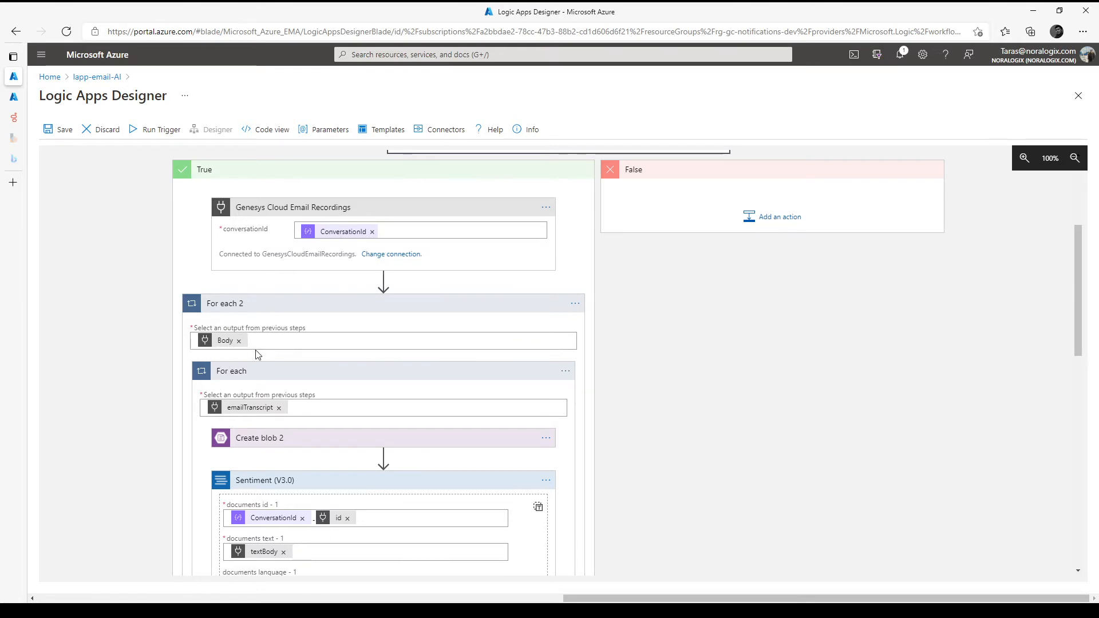
pyautogui.scroll(-3)
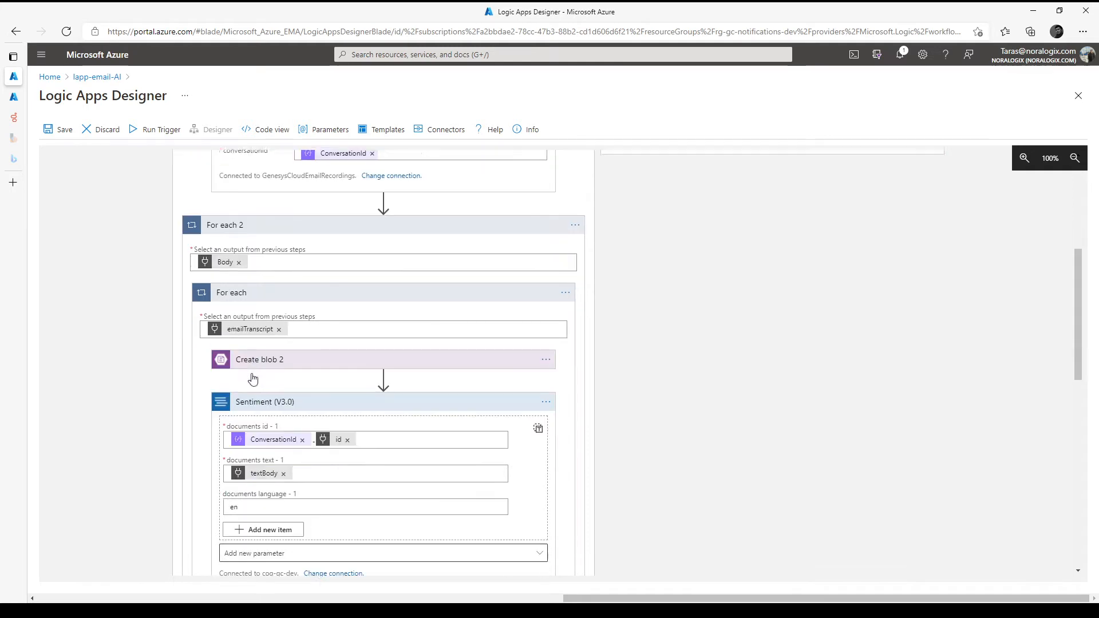
pyautogui.scroll(-3)
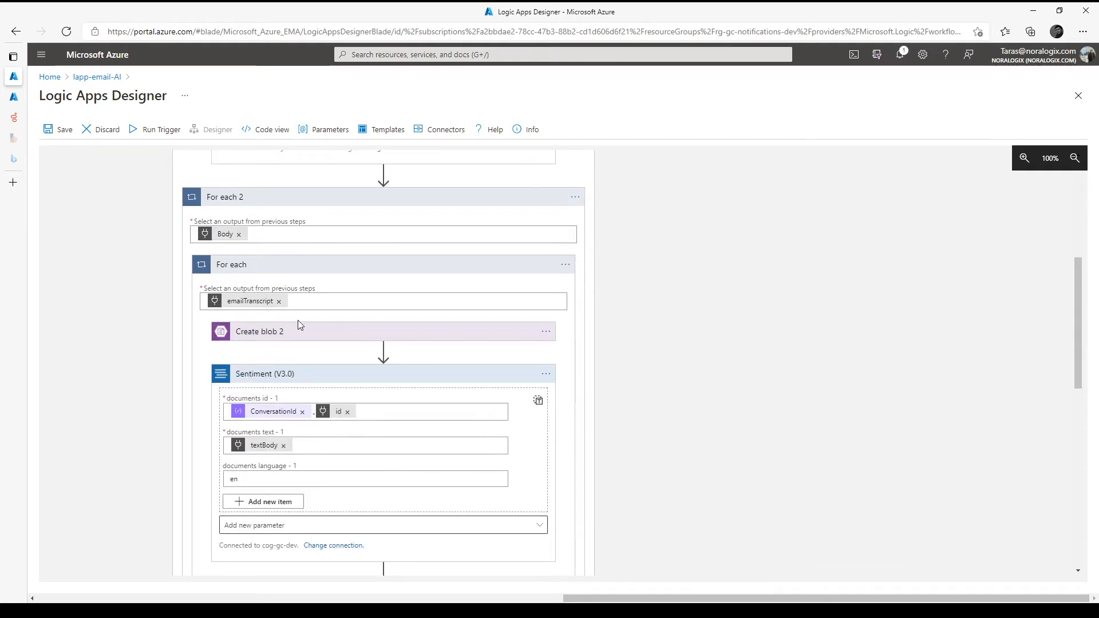
pyautogui.click(259, 330)
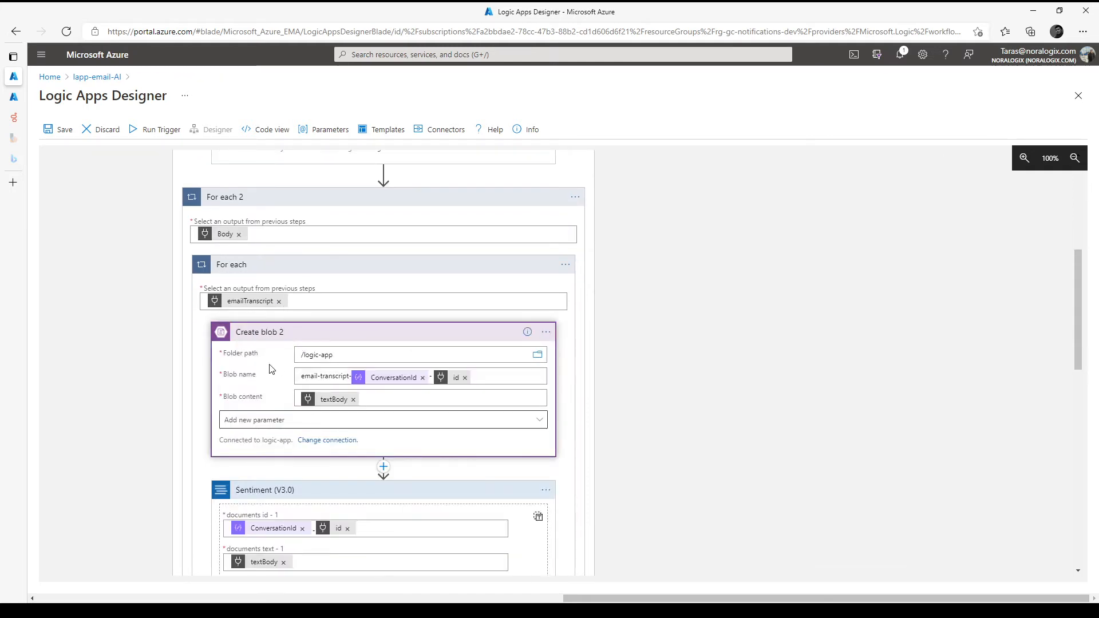
pyautogui.moveTo(321, 337)
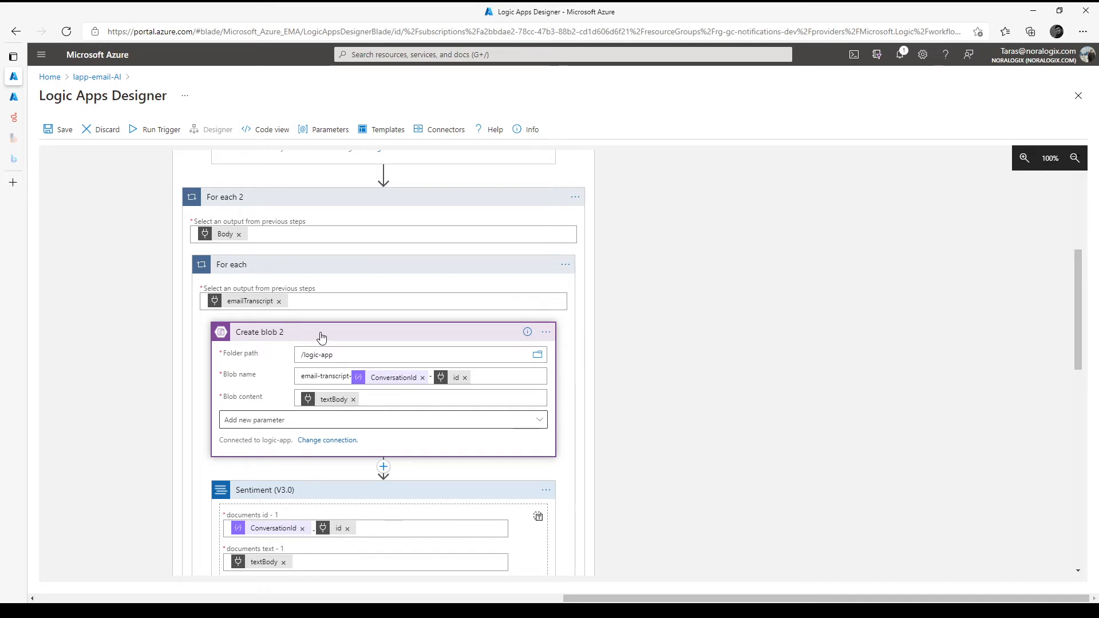
pyautogui.click(259, 332)
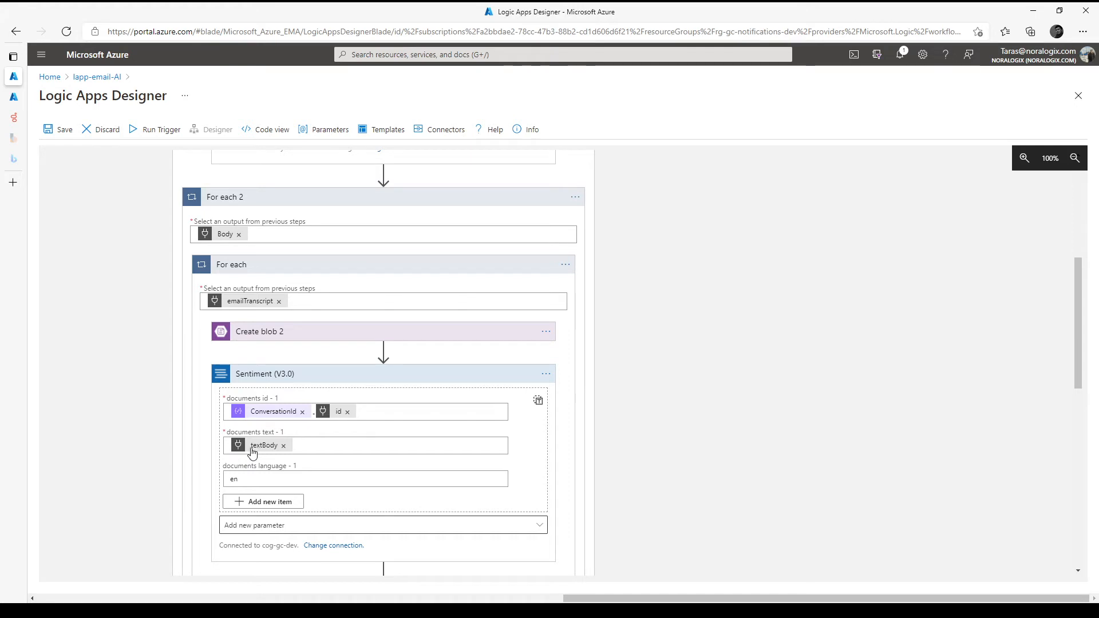
pyautogui.moveTo(264, 452)
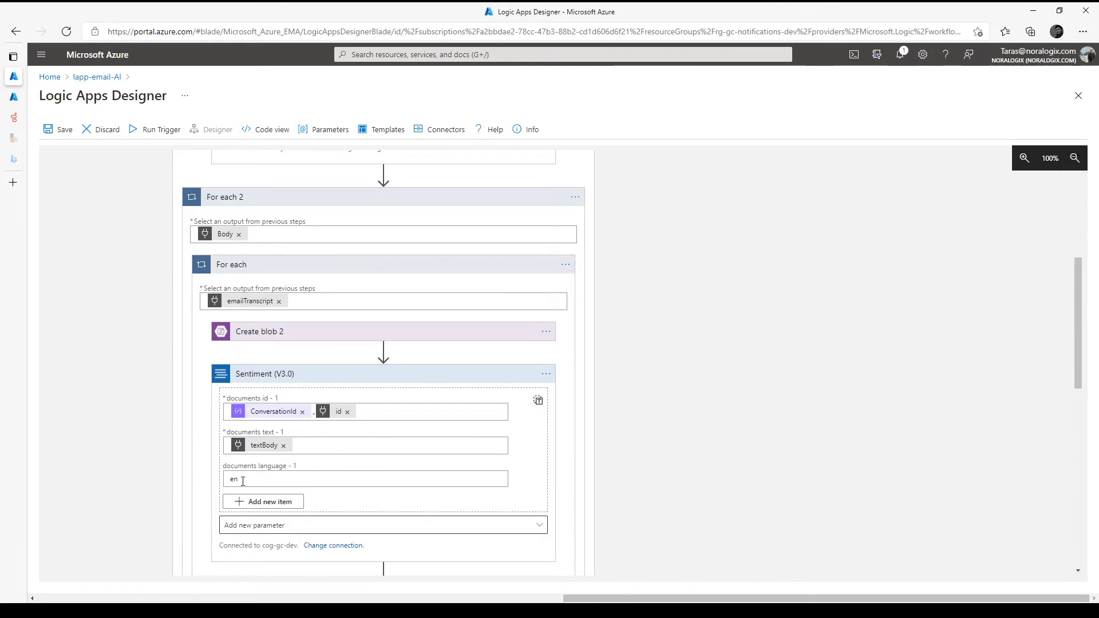
pyautogui.scroll(-3)
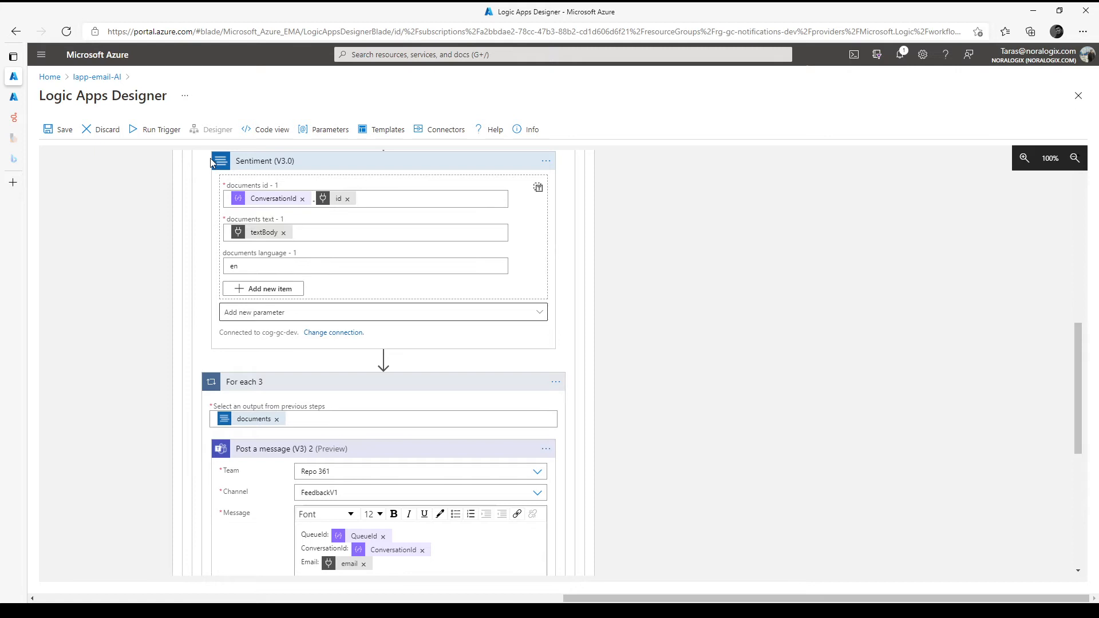
pyautogui.moveTo(301, 409)
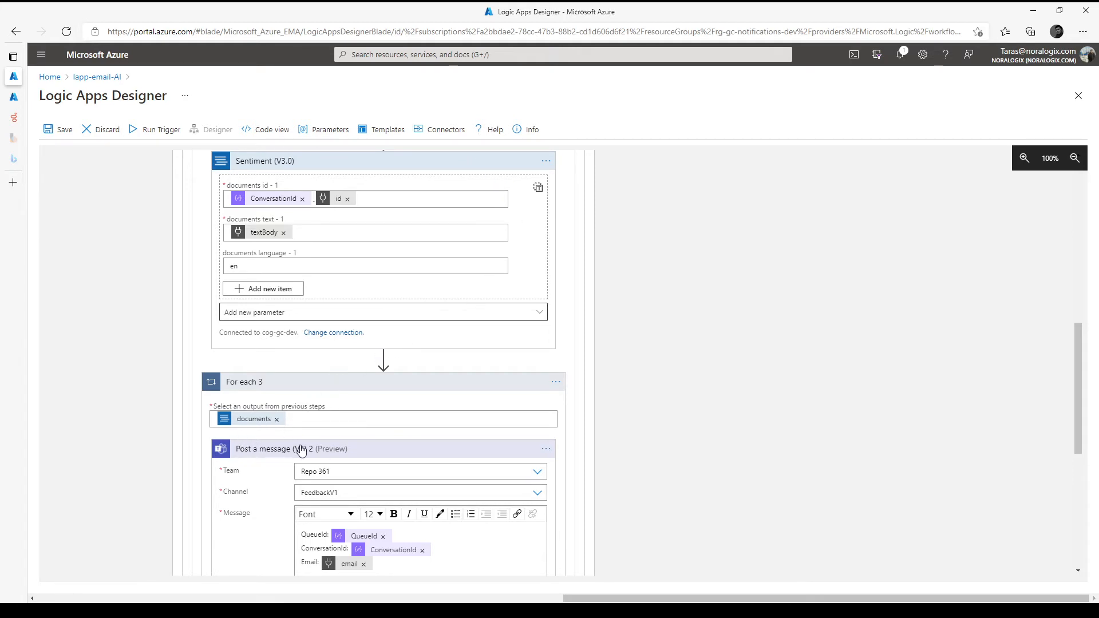
pyautogui.scroll(-3)
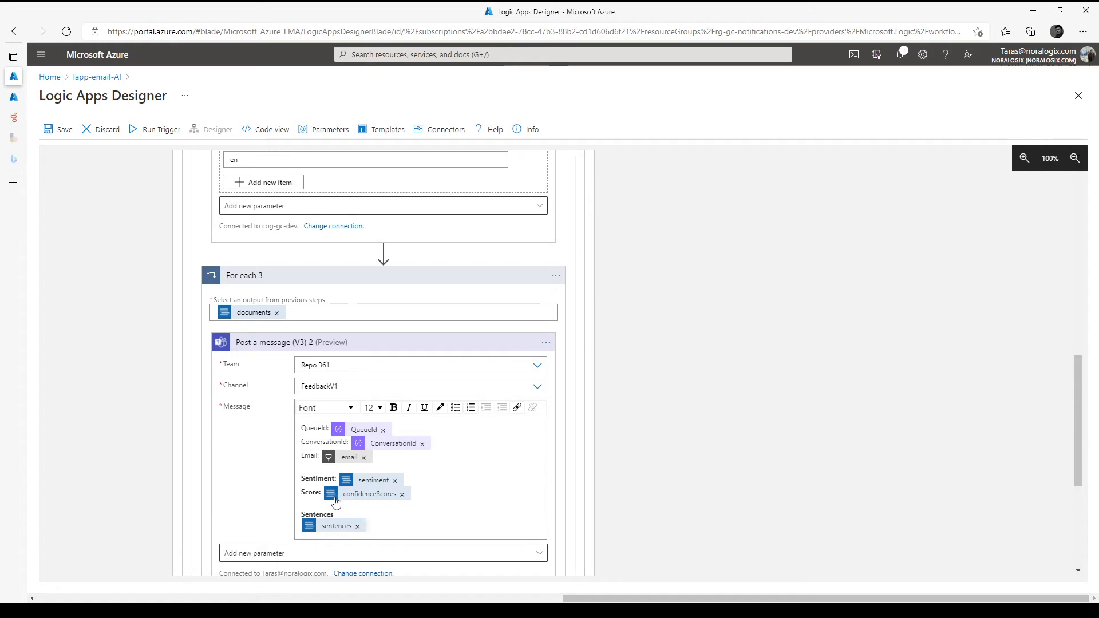
pyautogui.scroll(-3)
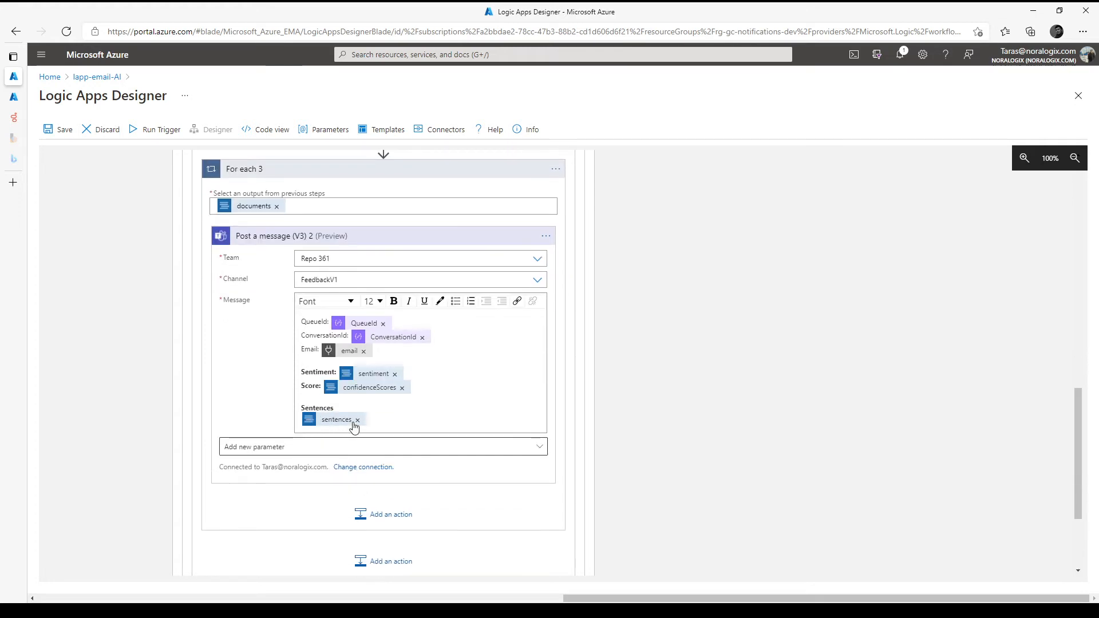
pyautogui.moveTo(344, 427)
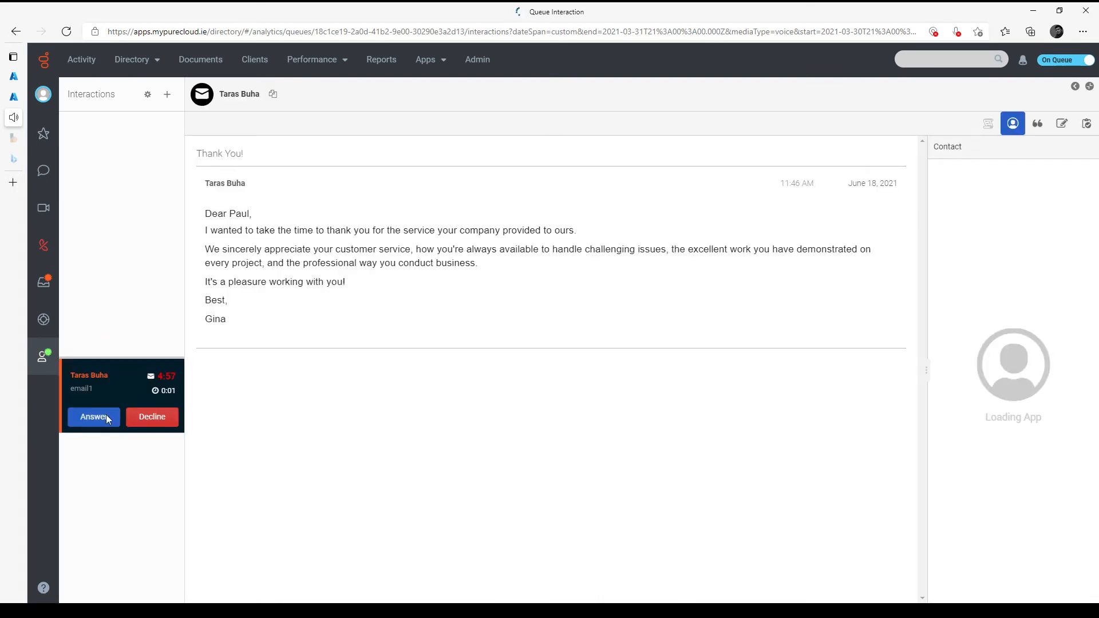
# Answer the Thank You! email and send a Reply All thanking Gina for the nice feedback.
pyautogui.click(92, 417)
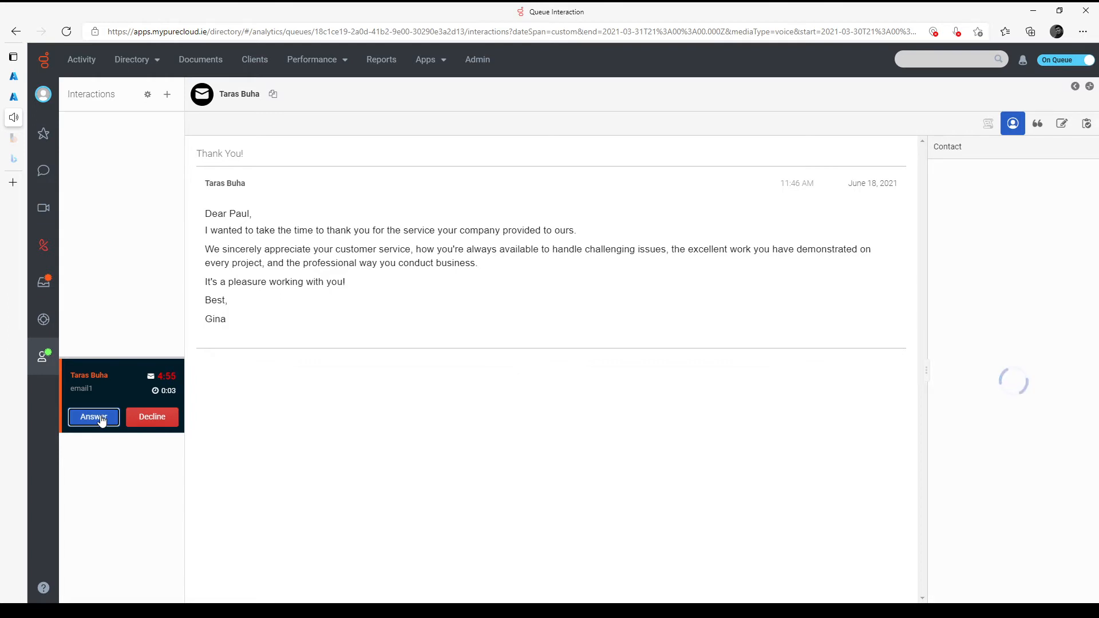
pyautogui.click(93, 416)
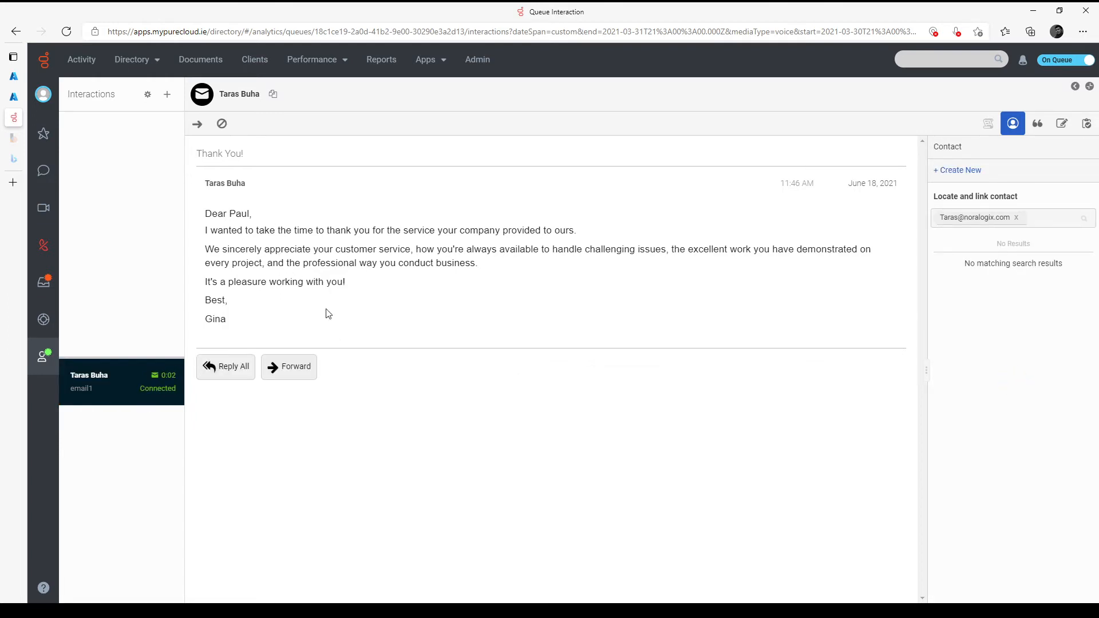
pyautogui.click(225, 367)
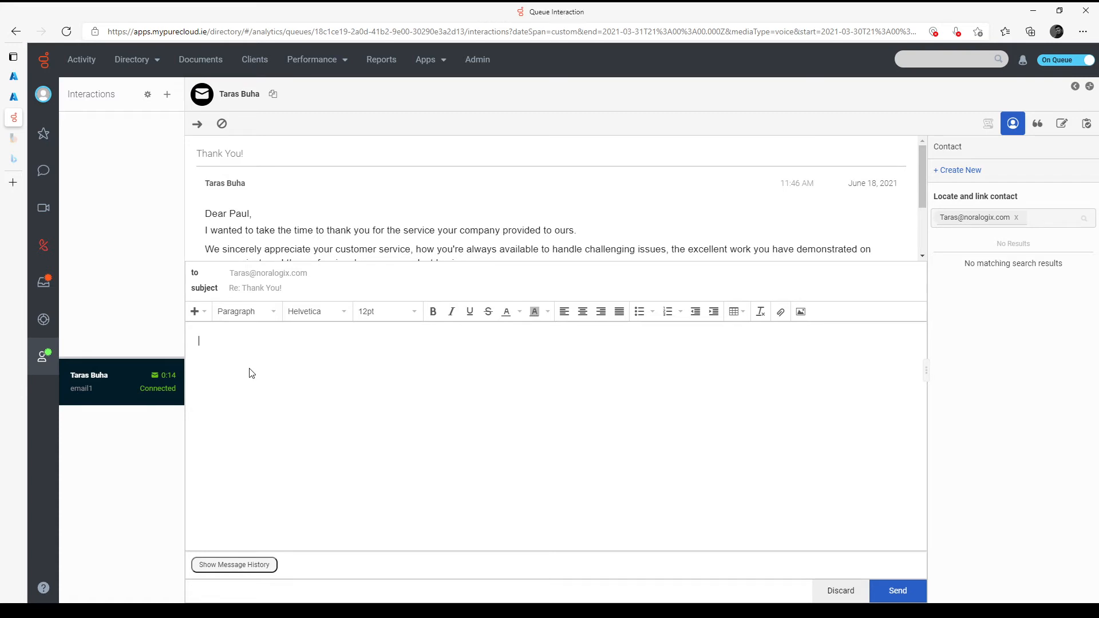
pyautogui.moveTo(304, 142)
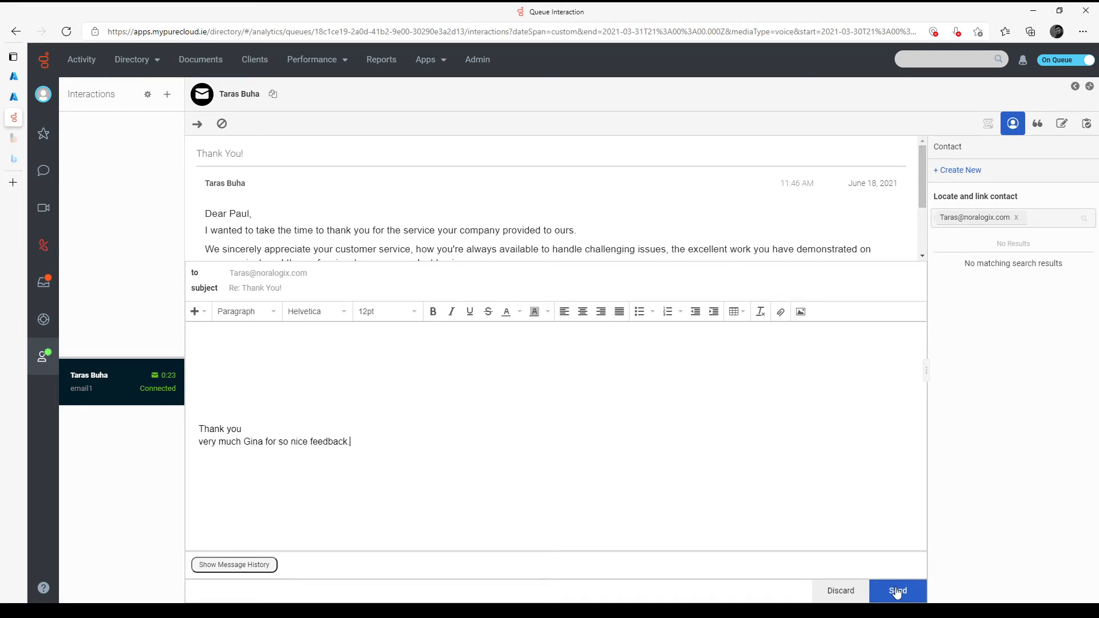
pyautogui.click(897, 590)
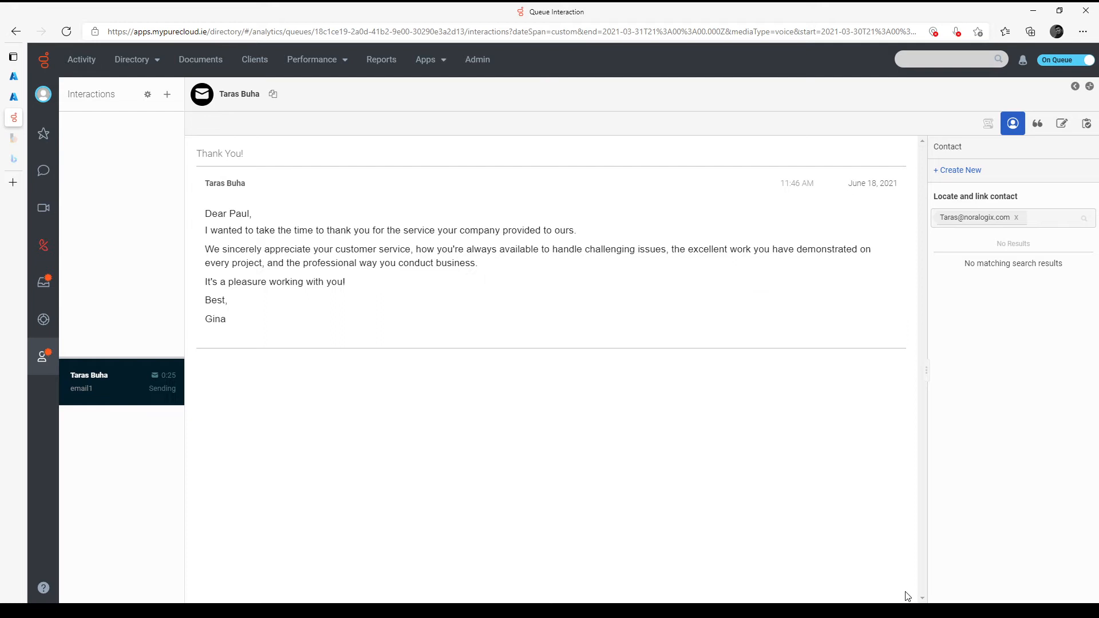
# Wrap up the answered email interaction with wrap-up code wrcode1.
pyautogui.click(1087, 124)
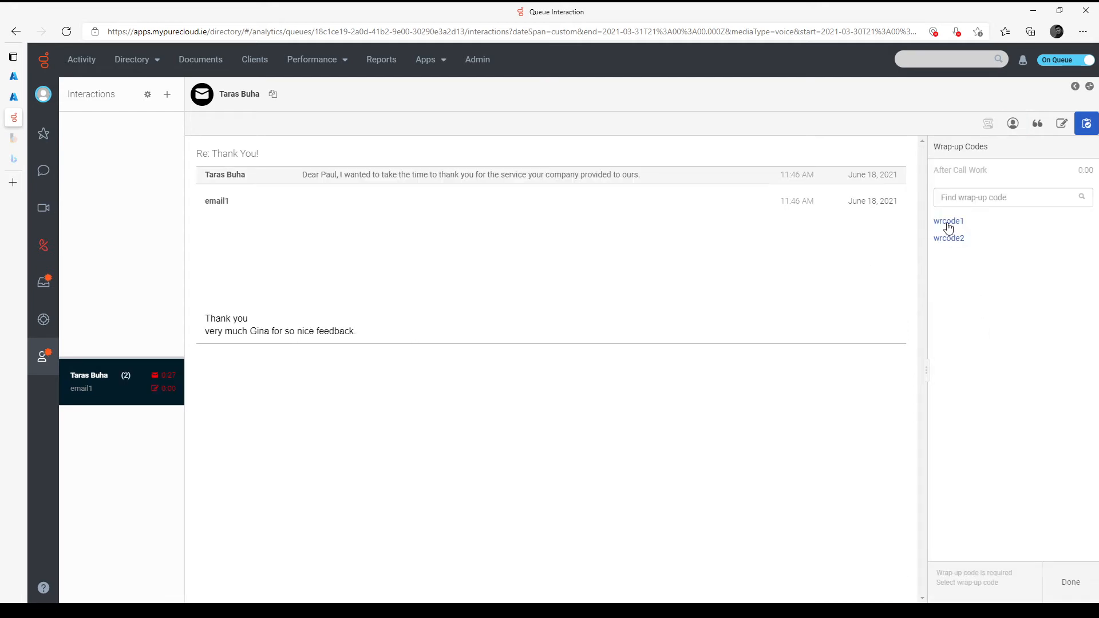
pyautogui.click(949, 221)
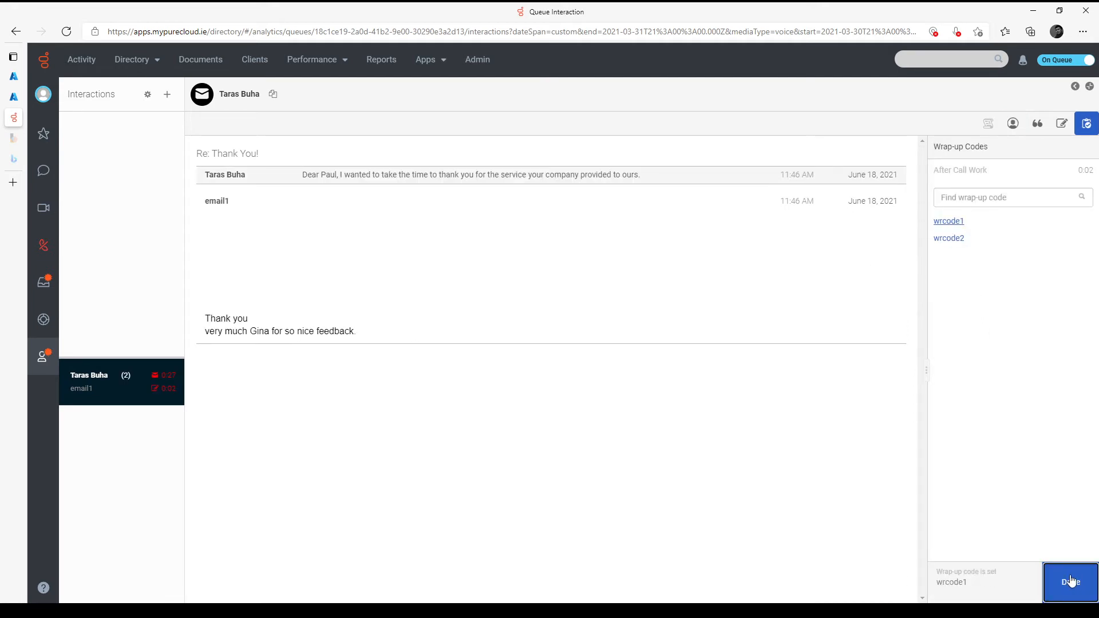
pyautogui.click(1068, 583)
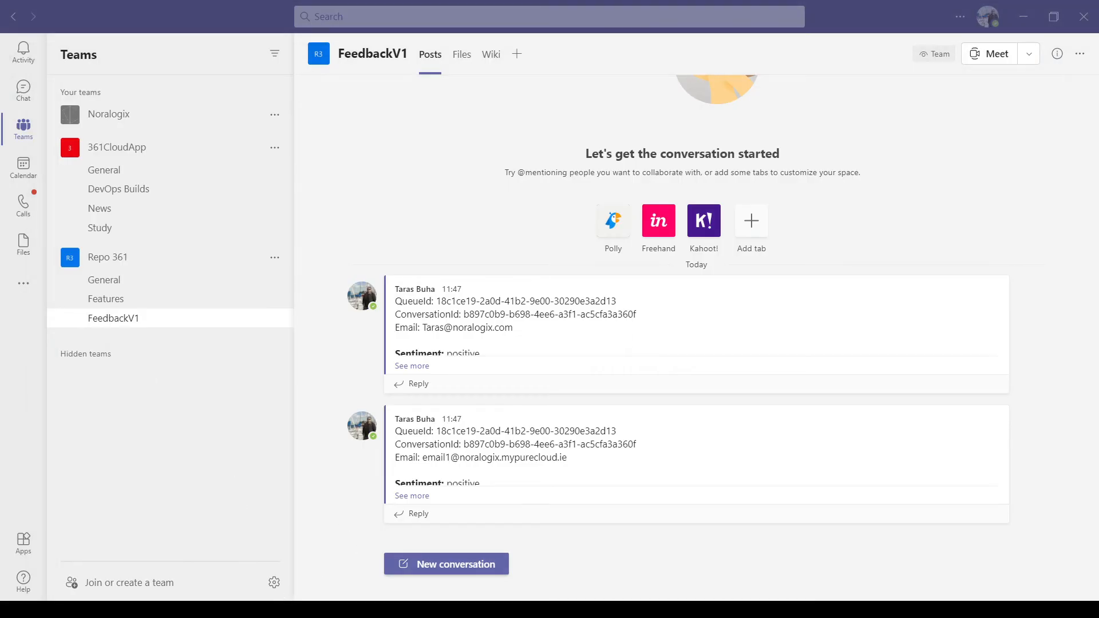
pyautogui.moveTo(419, 379)
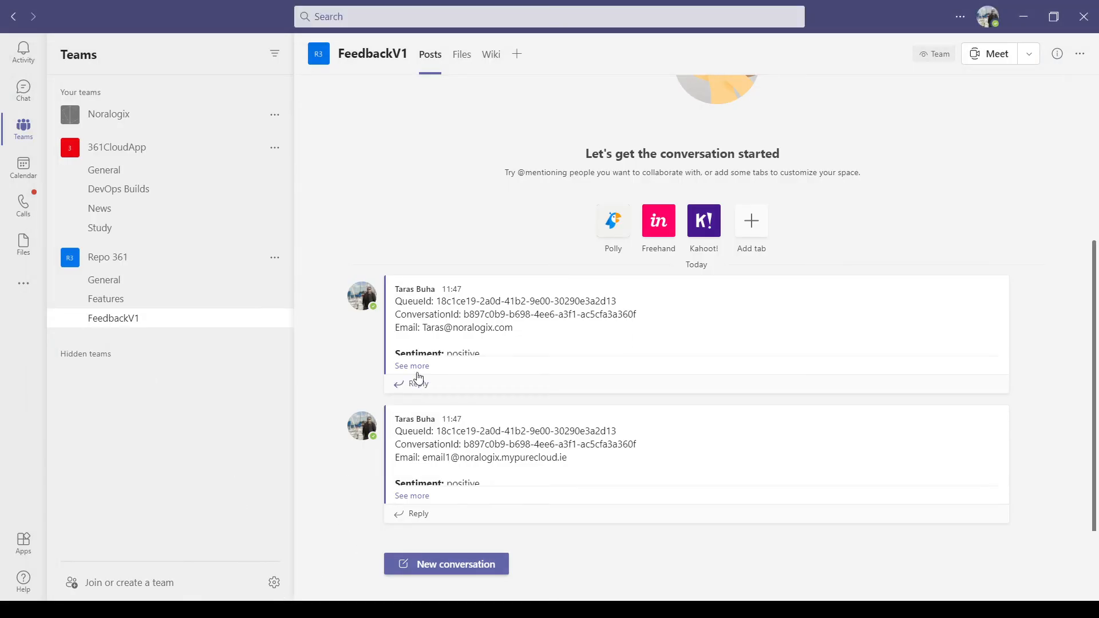
# Expand the first FeedbackV1 post and highlight its positive sentiment result.
pyautogui.click(412, 365)
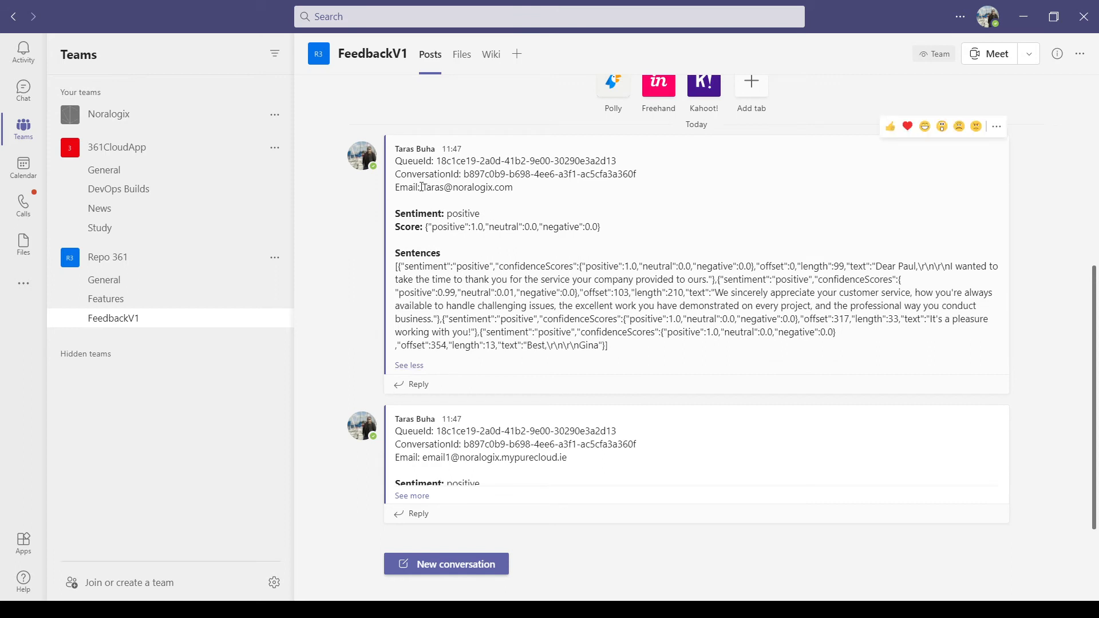
pyautogui.doubleClick(466, 187)
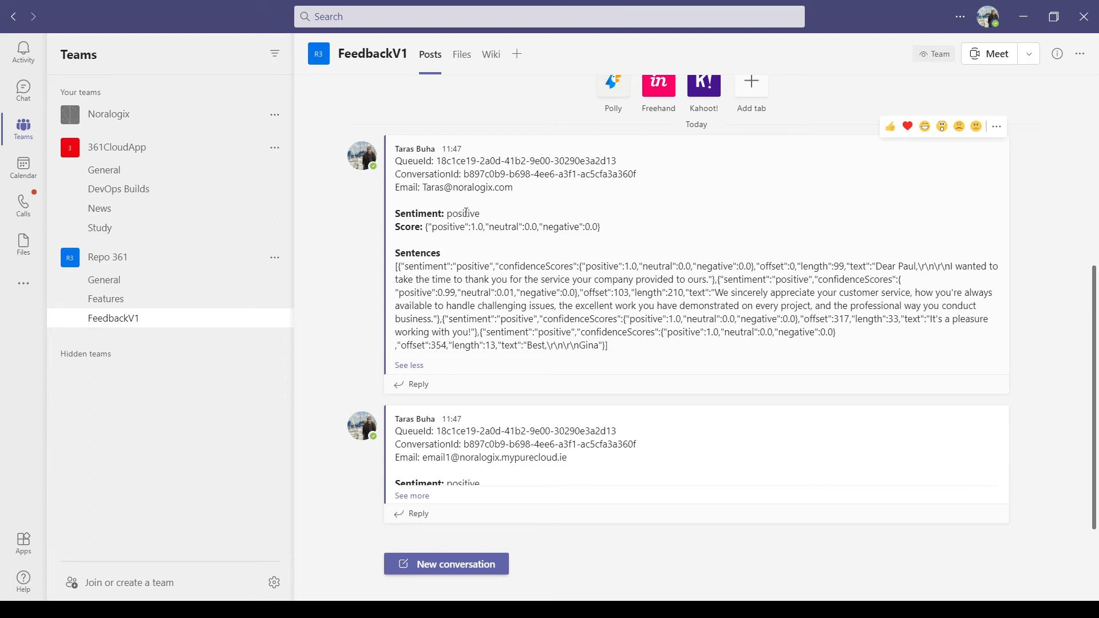
pyautogui.doubleClick(462, 213)
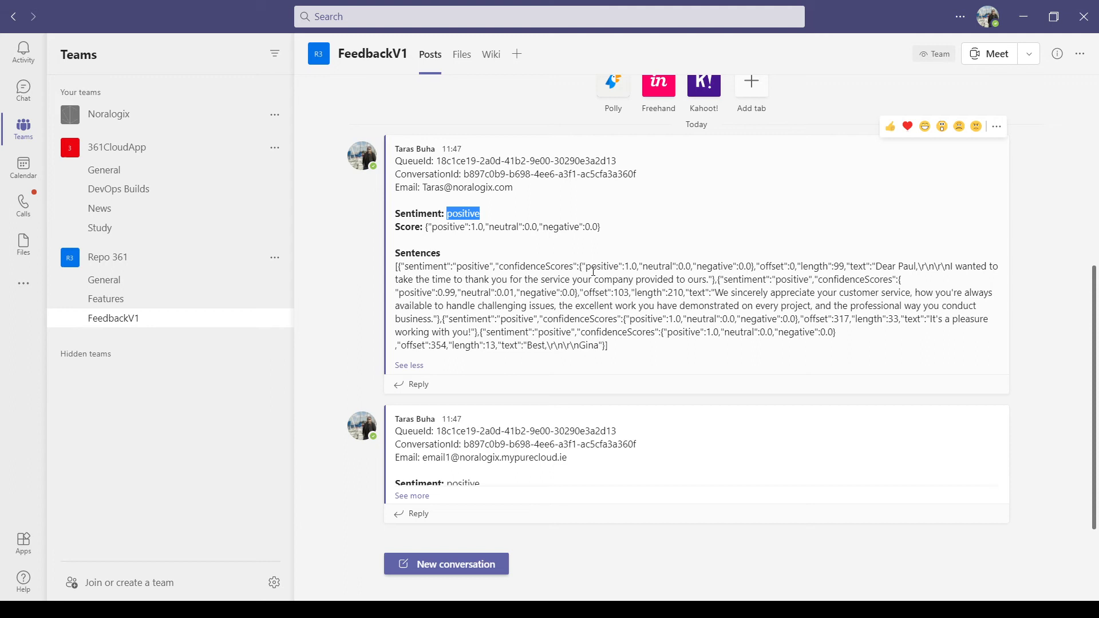
pyautogui.moveTo(812, 357)
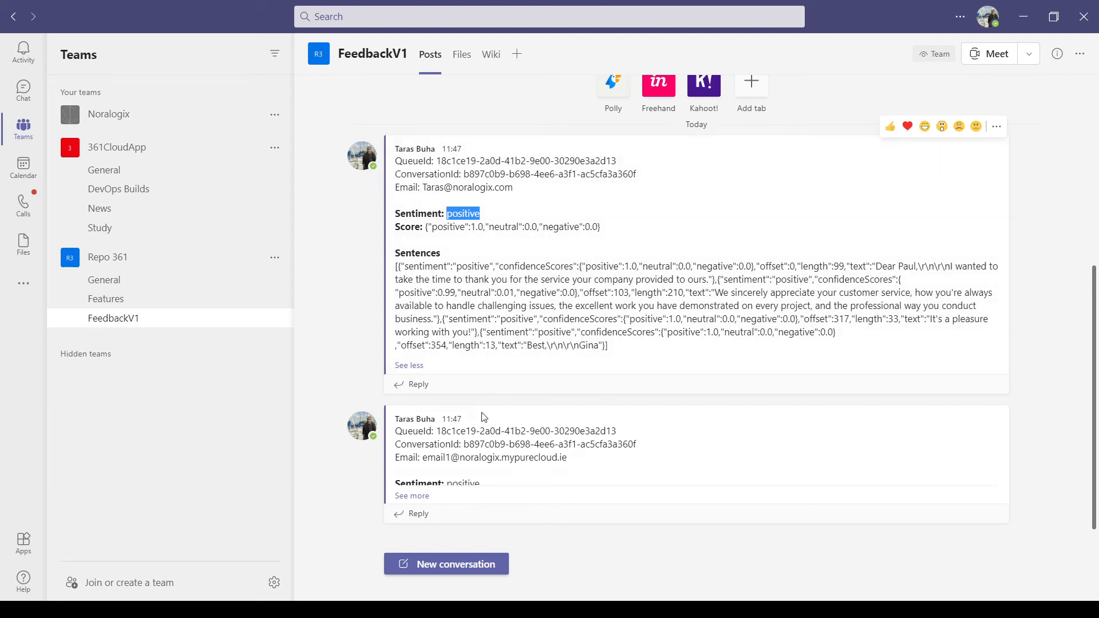
# Expand the second FeedbackV1 post and highlight its positive score of 1.0.
pyautogui.click(411, 495)
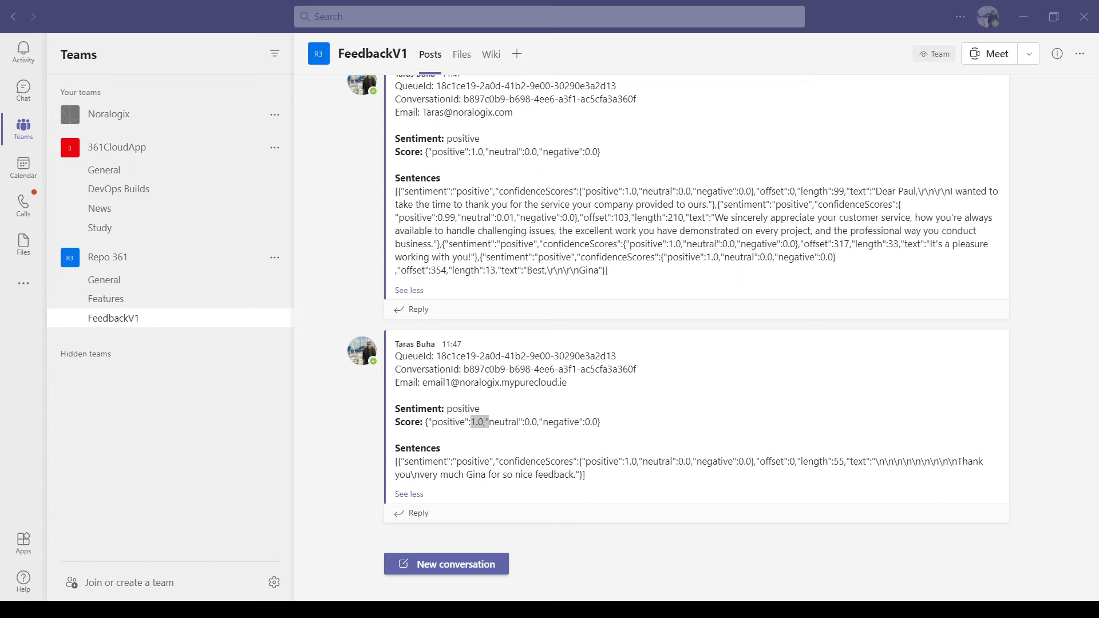
pyautogui.doubleClick(479, 421)
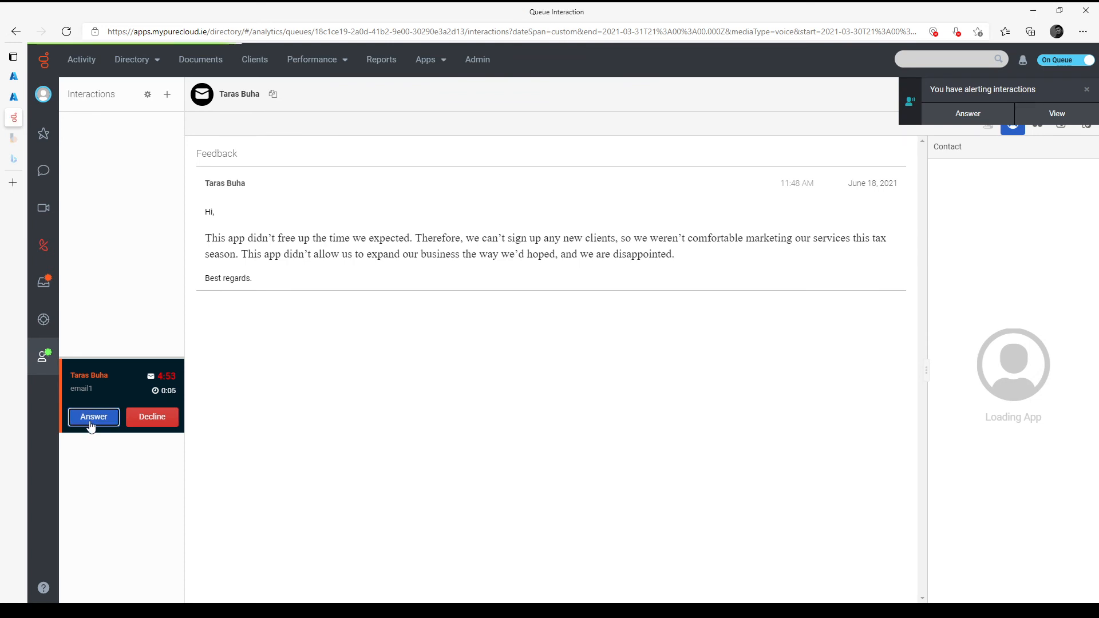
# Answer the disappointed Feedback email and send an apologetic Reply All.
pyautogui.click(93, 416)
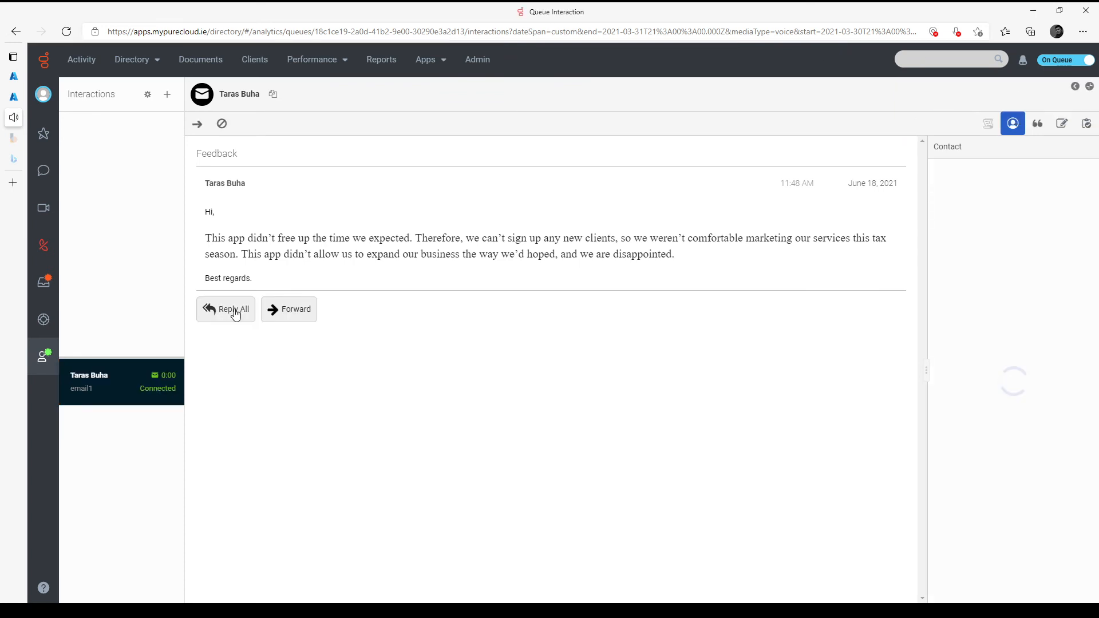
pyautogui.click(226, 309)
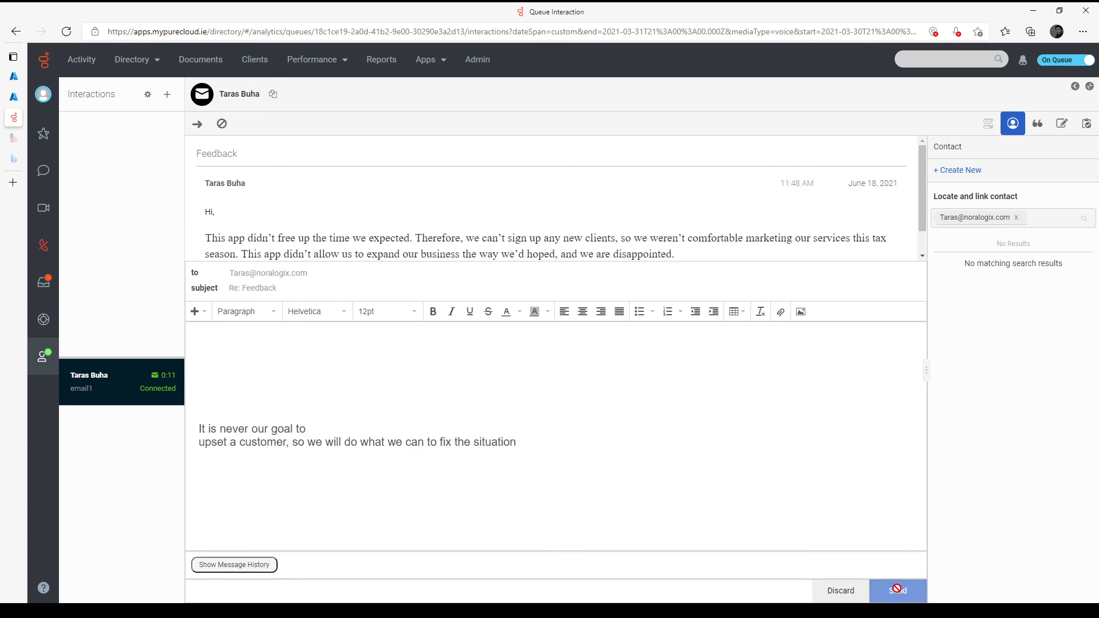
pyautogui.click(897, 591)
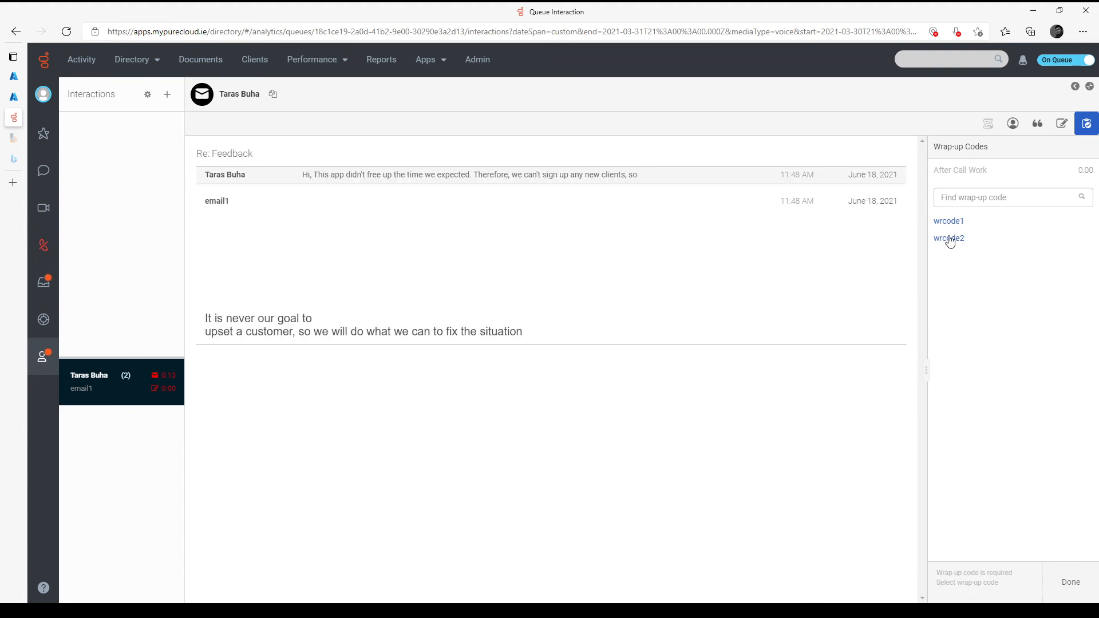
# Wrap up the Feedback interaction with wrap-up code wrcode1.
pyautogui.click(948, 221)
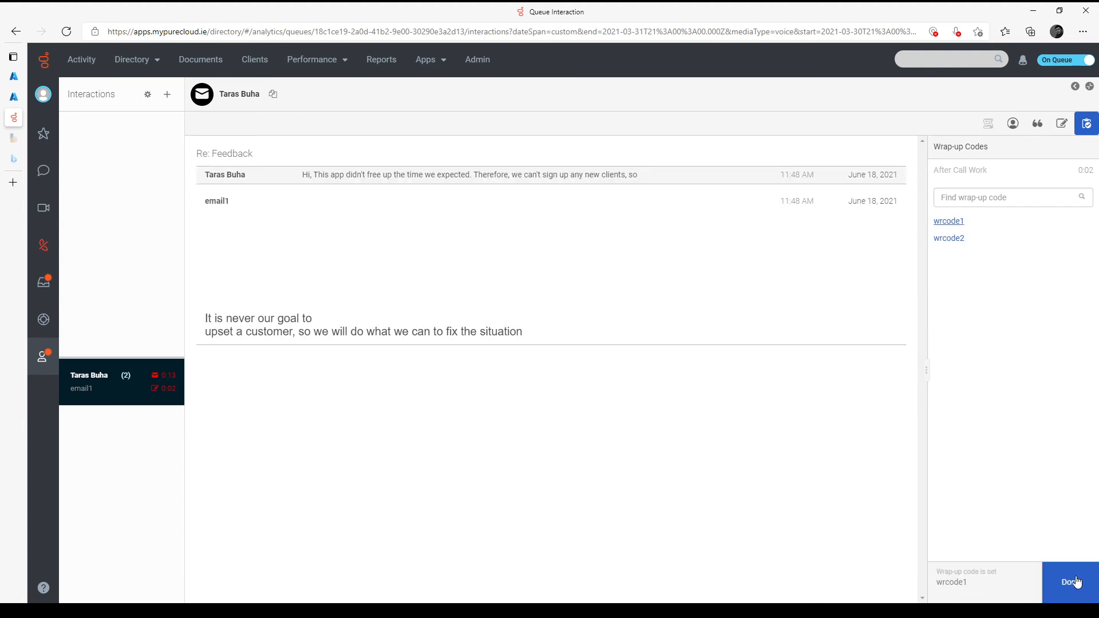
pyautogui.click(1068, 581)
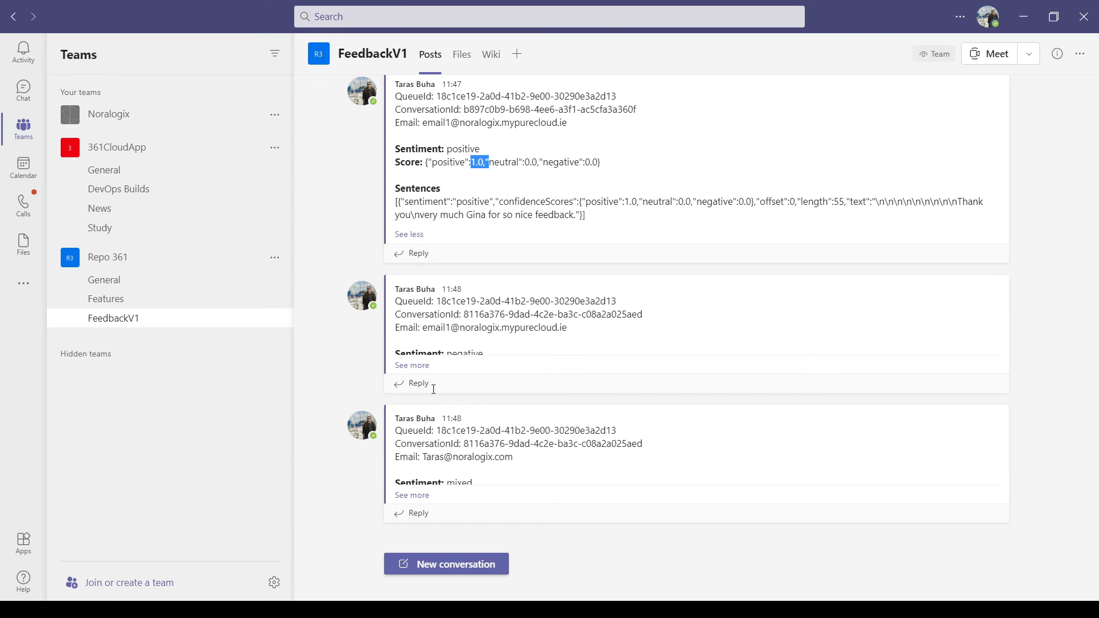
# Expand the new negative FeedbackV1 post and highlight its 0.82 negative sentiment value.
pyautogui.click(412, 366)
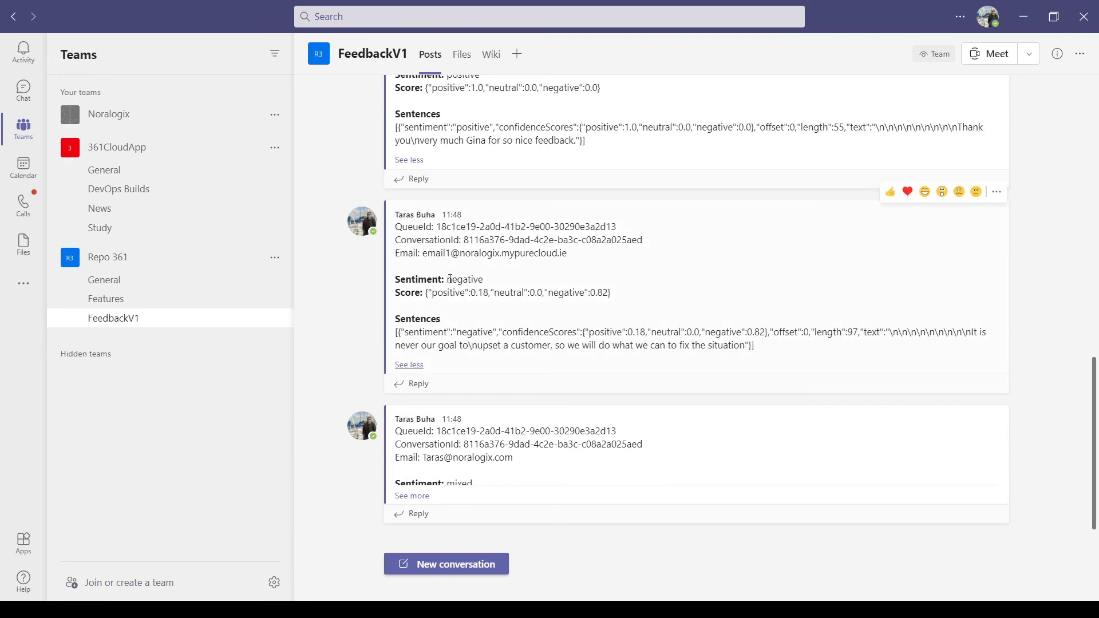
pyautogui.doubleClick(466, 280)
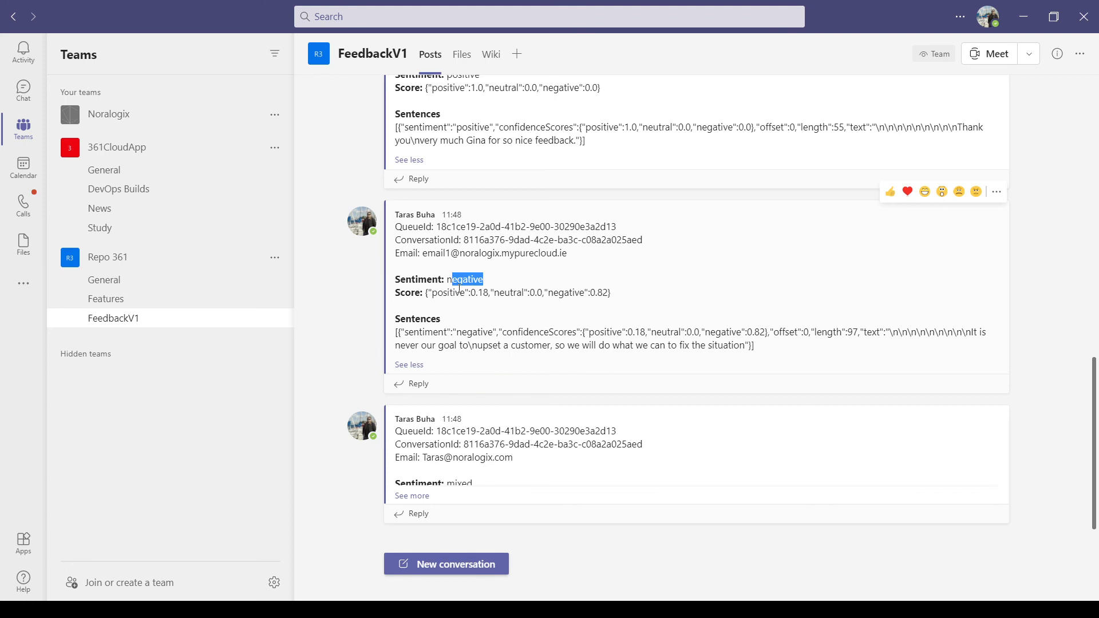
pyautogui.moveTo(495, 305)
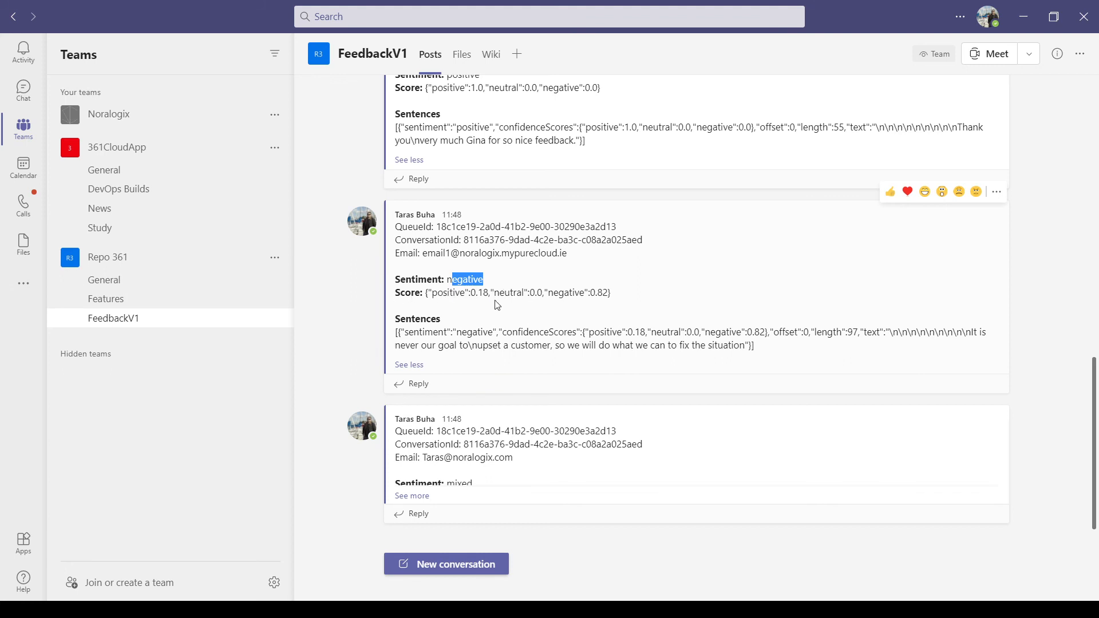
pyautogui.moveTo(527, 297)
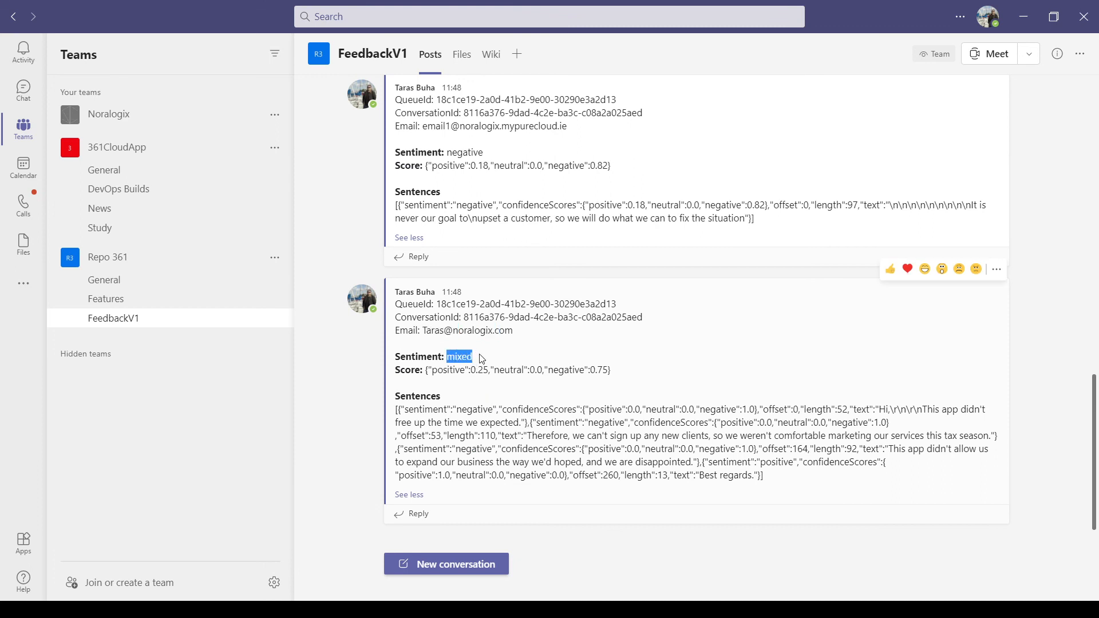
pyautogui.moveTo(547, 363)
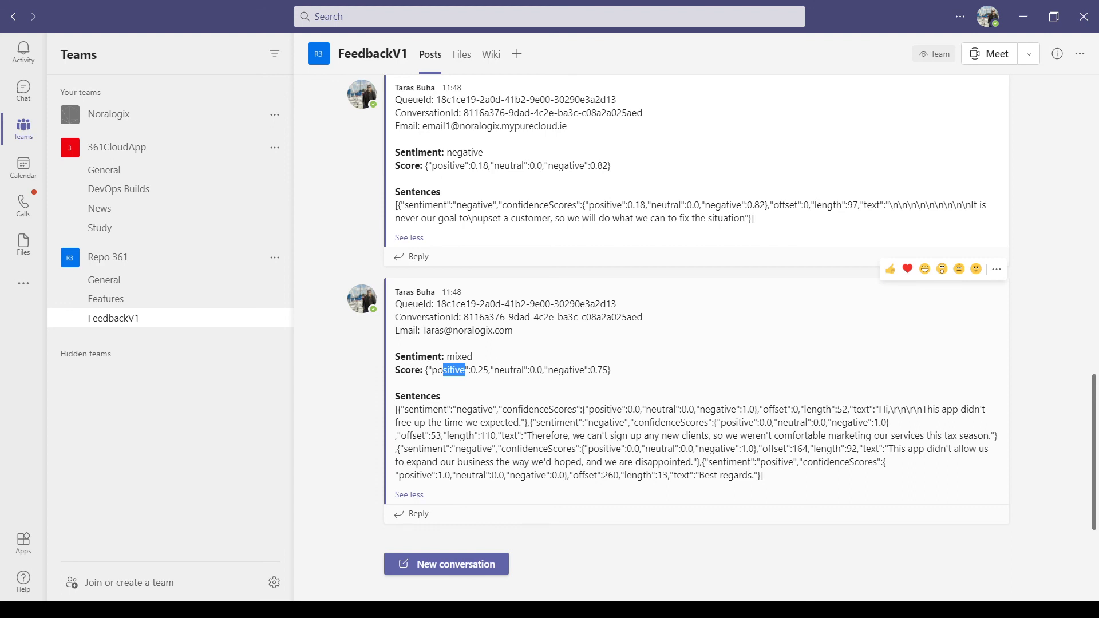
pyautogui.moveTo(531, 394)
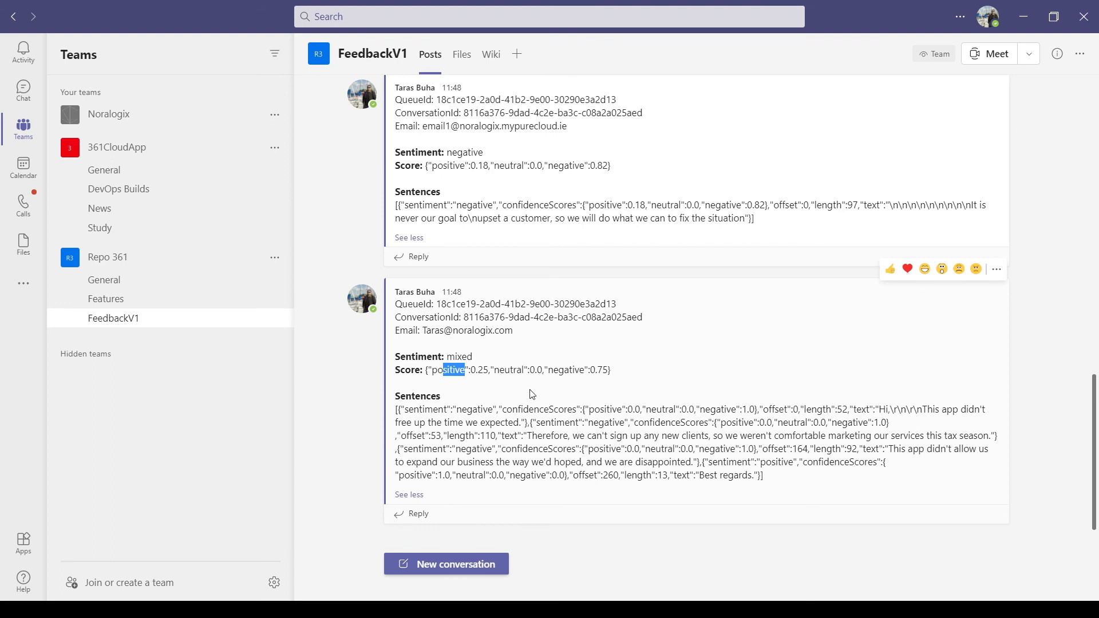
pyautogui.moveTo(536, 391)
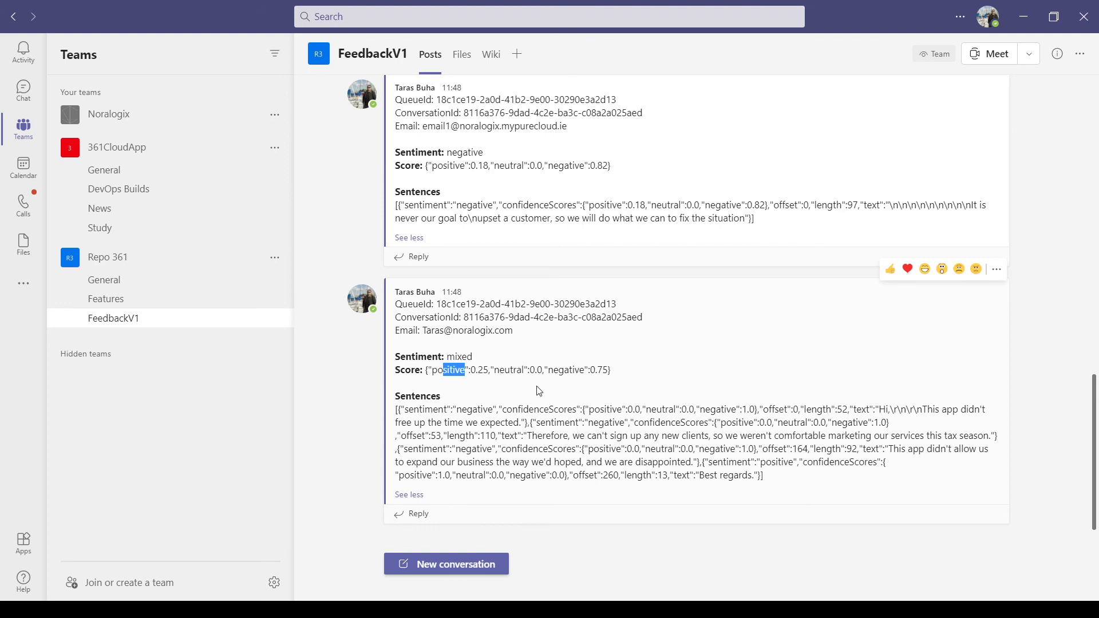
pyautogui.moveTo(525, 367)
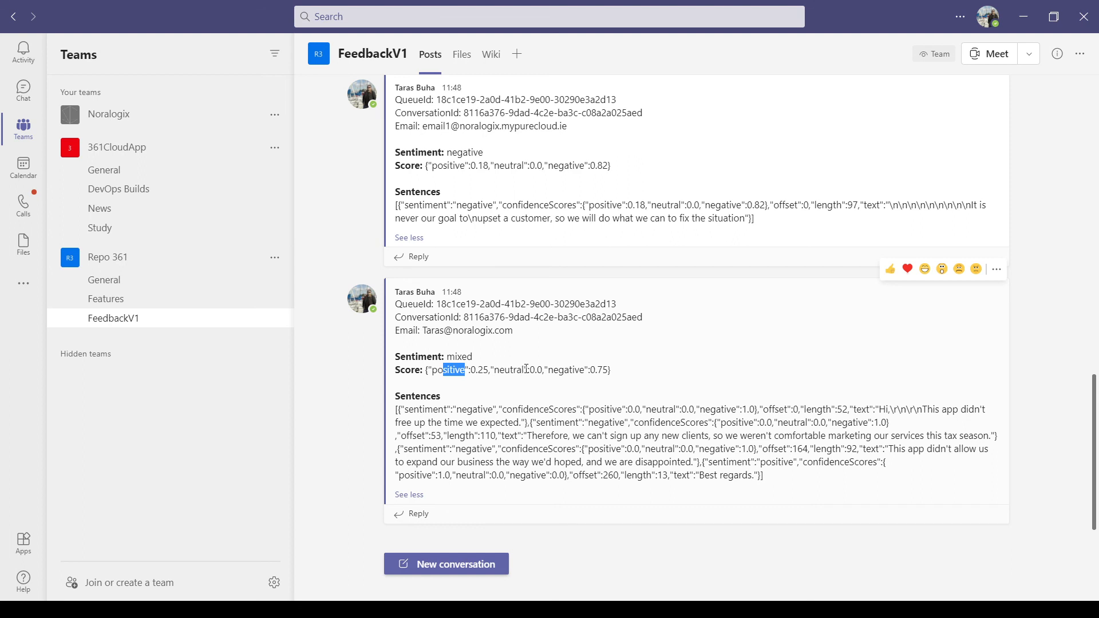